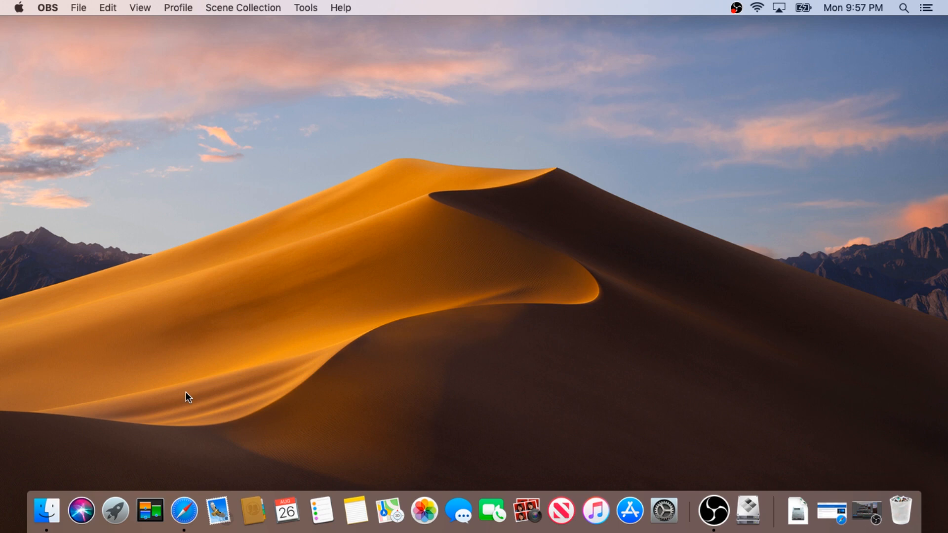
mouse_move(131, 443)
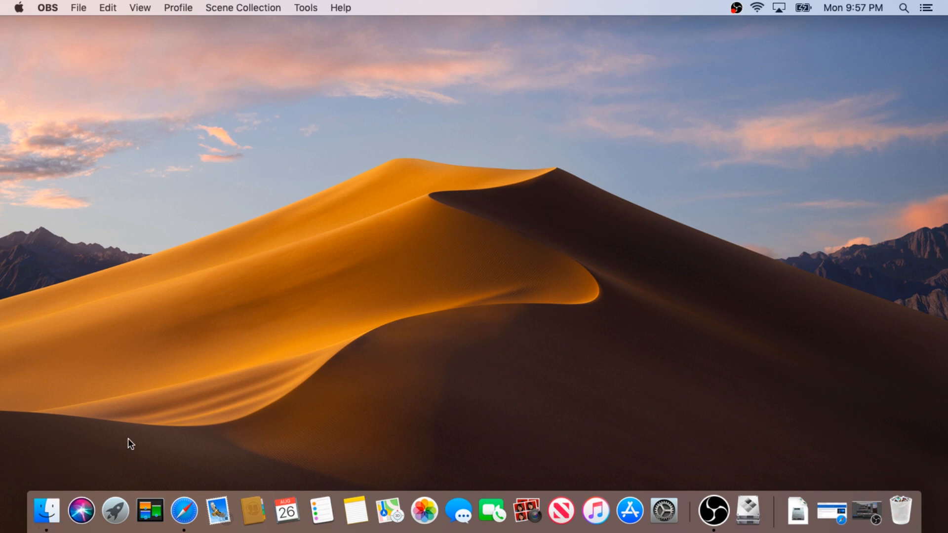
mouse_move(168, 447)
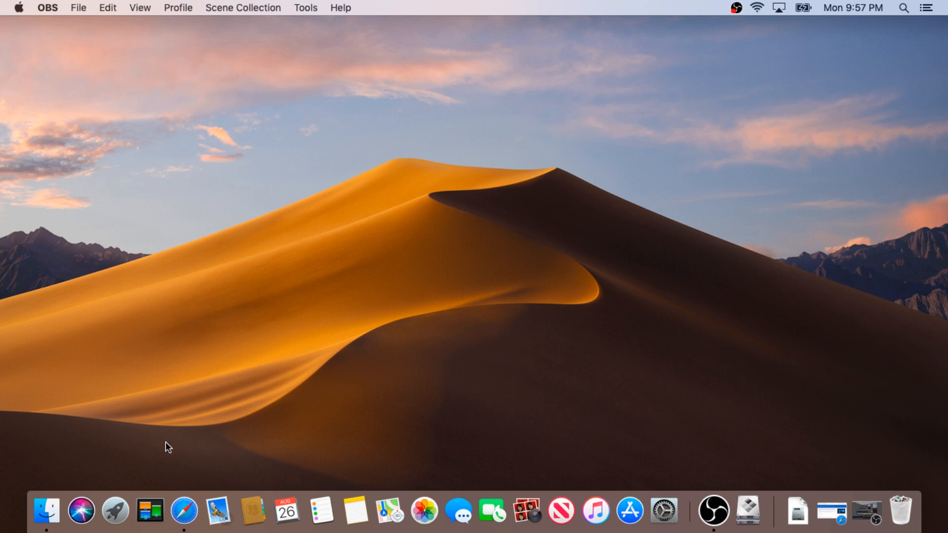
Step: On Microsoft's download page, select the Windows 10 edition and English product language
left_click(184, 510)
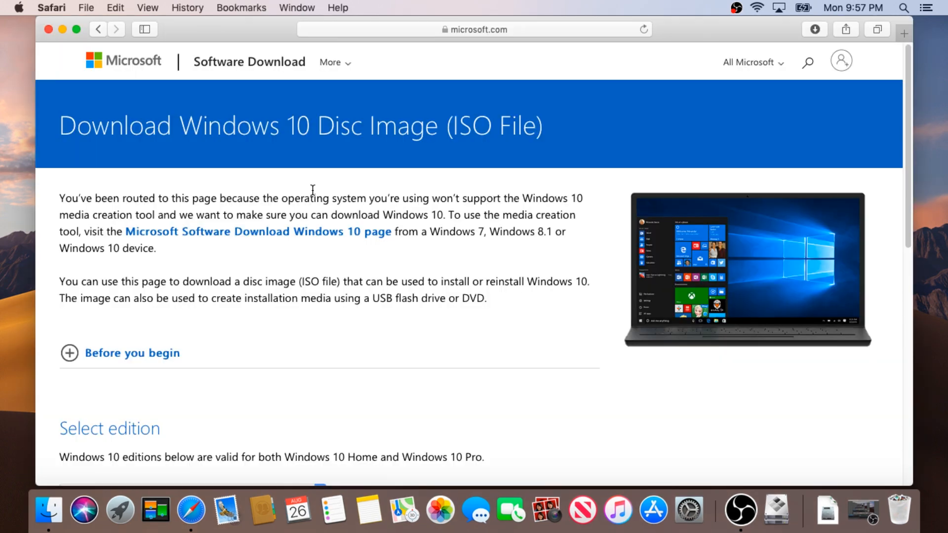
scroll("down", 3)
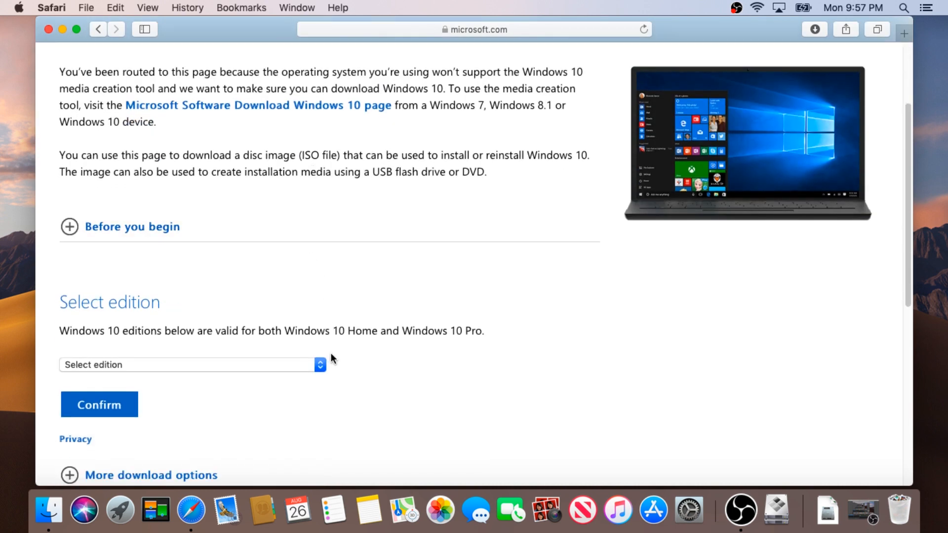
left_click(191, 364)
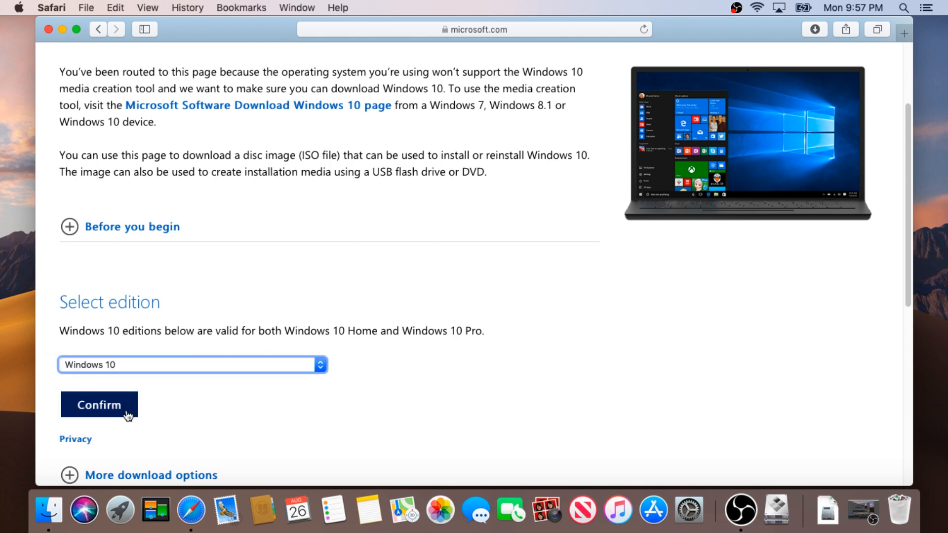
left_click(100, 405)
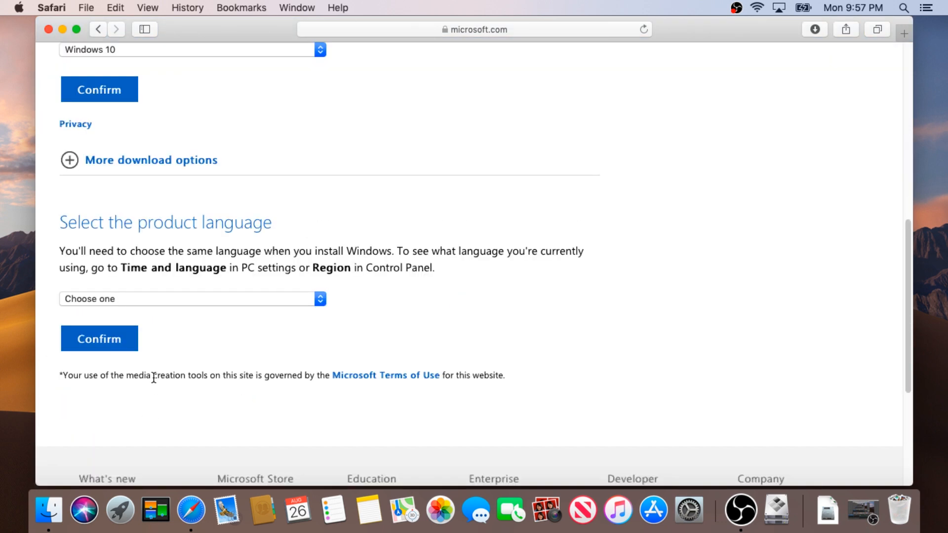
left_click(191, 298)
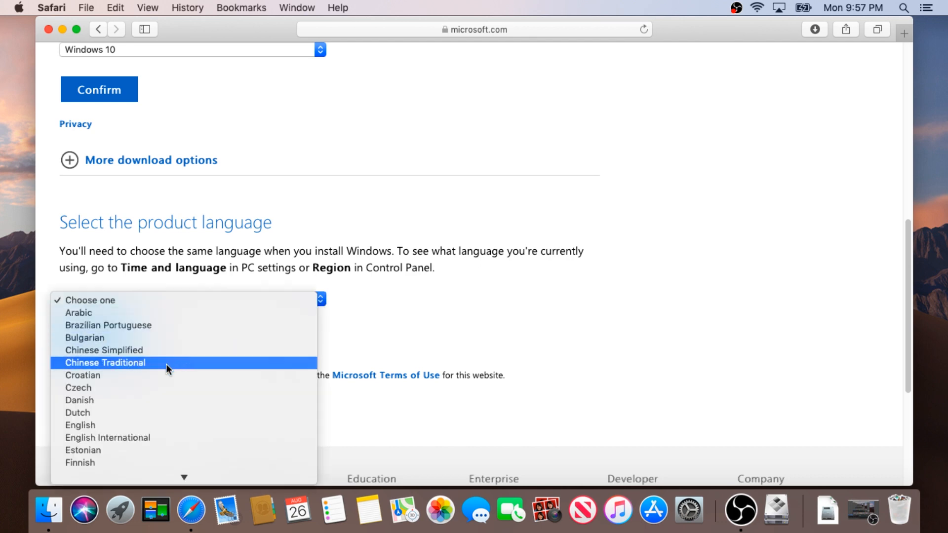
left_click(80, 425)
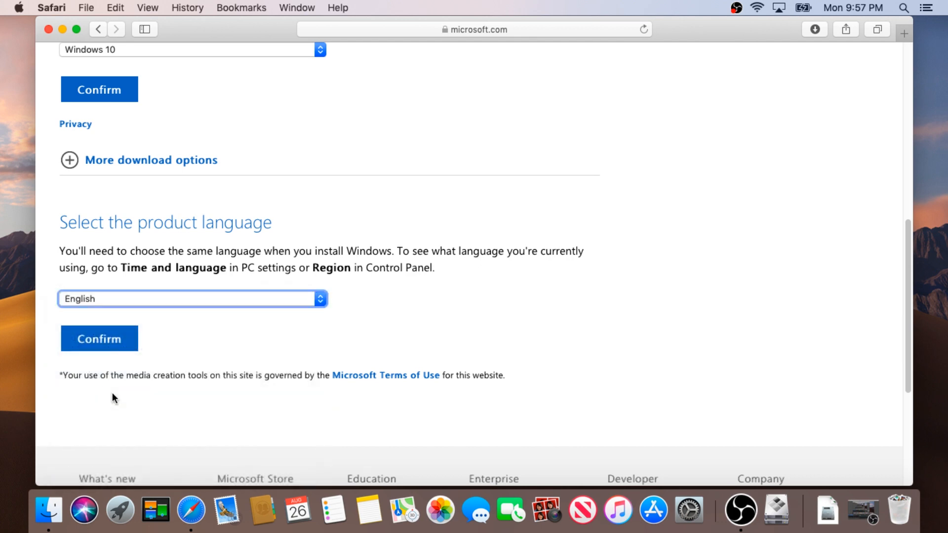
left_click(99, 338)
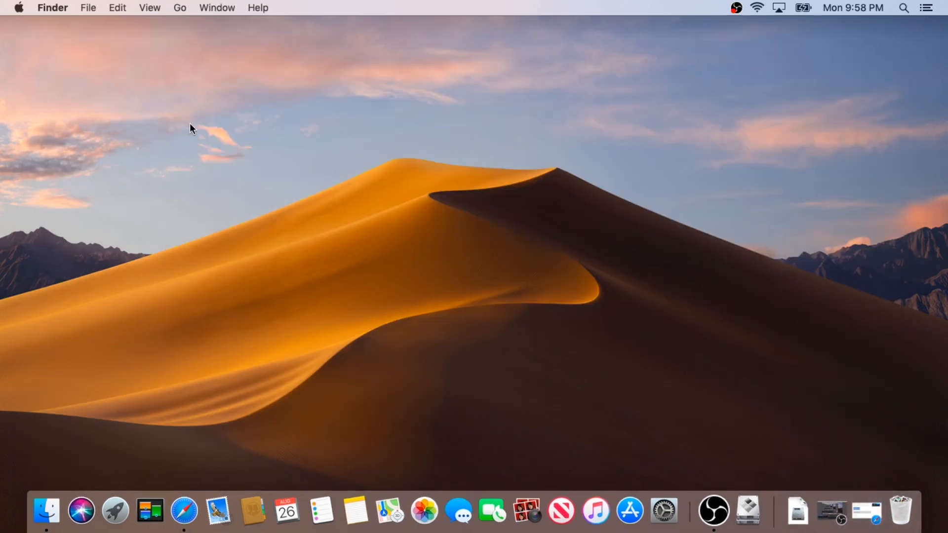
Step: Open the Utilities folder from Finder's Go menu
left_click(179, 8)
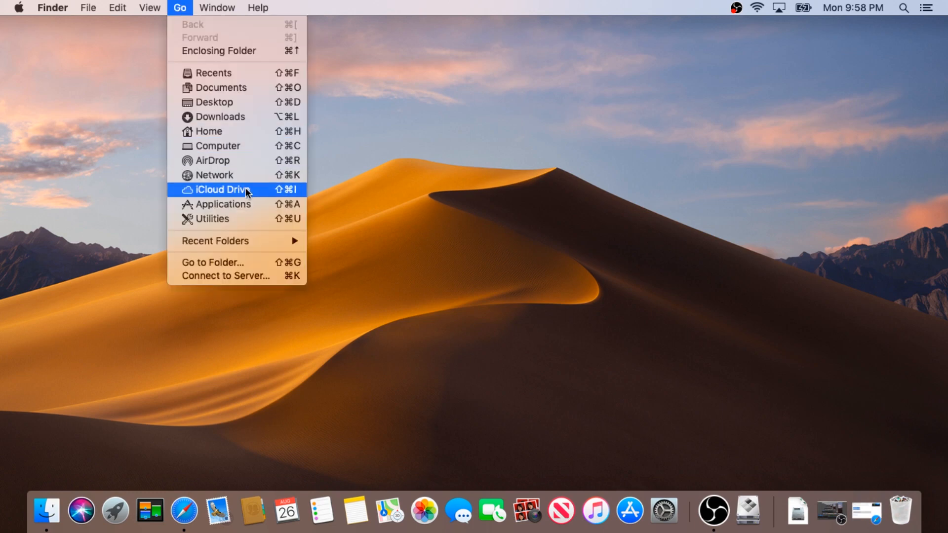
left_click(213, 222)
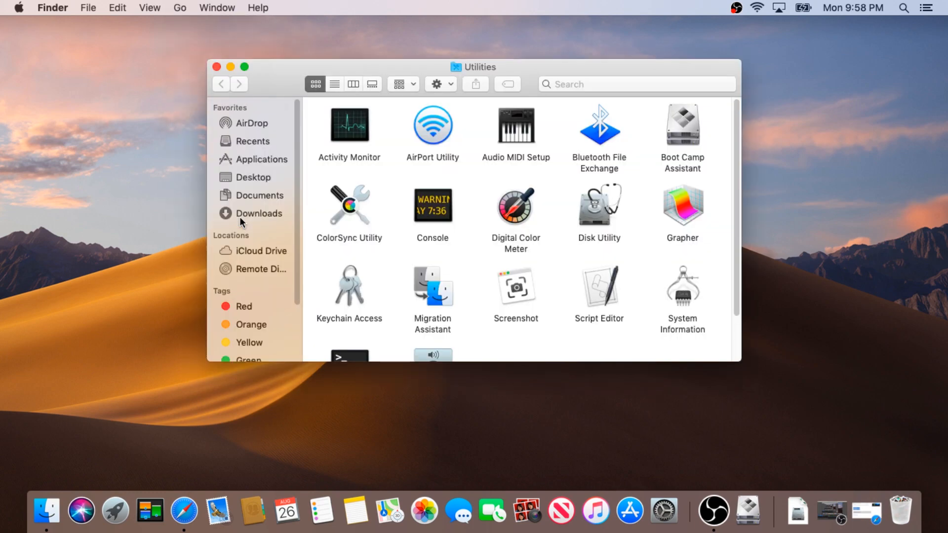
mouse_move(667, 130)
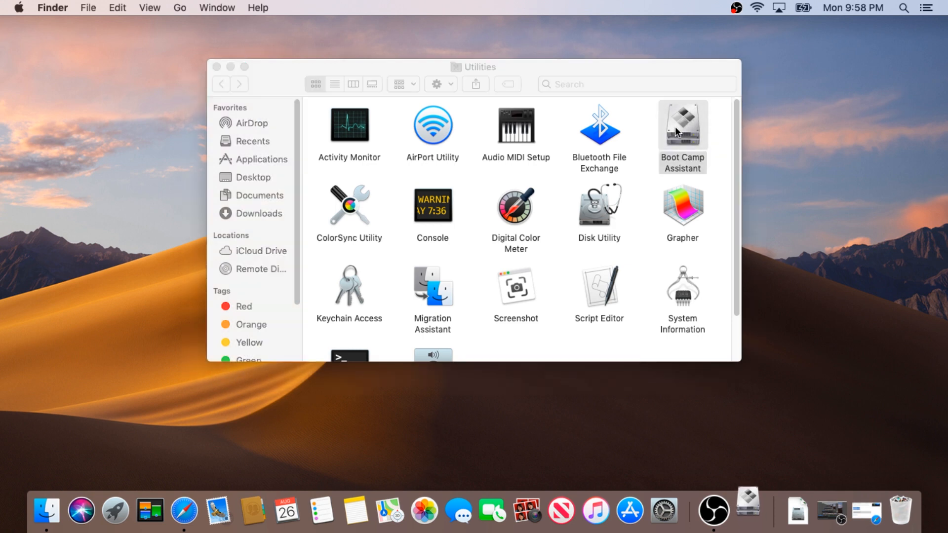
Step: Launch Boot Camp Assistant, keep all three tasks ticked, and dismiss the no-USB alert
double_click(681, 125)
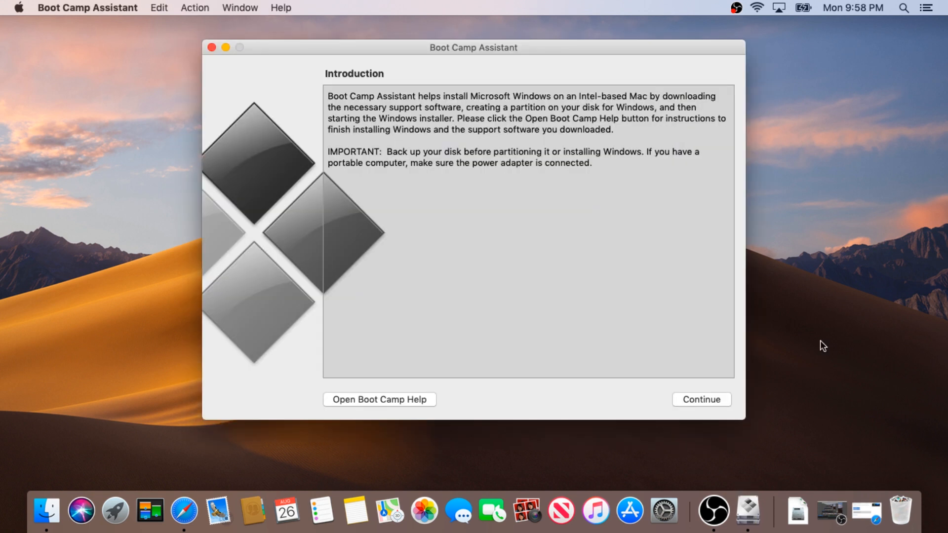
left_click(700, 399)
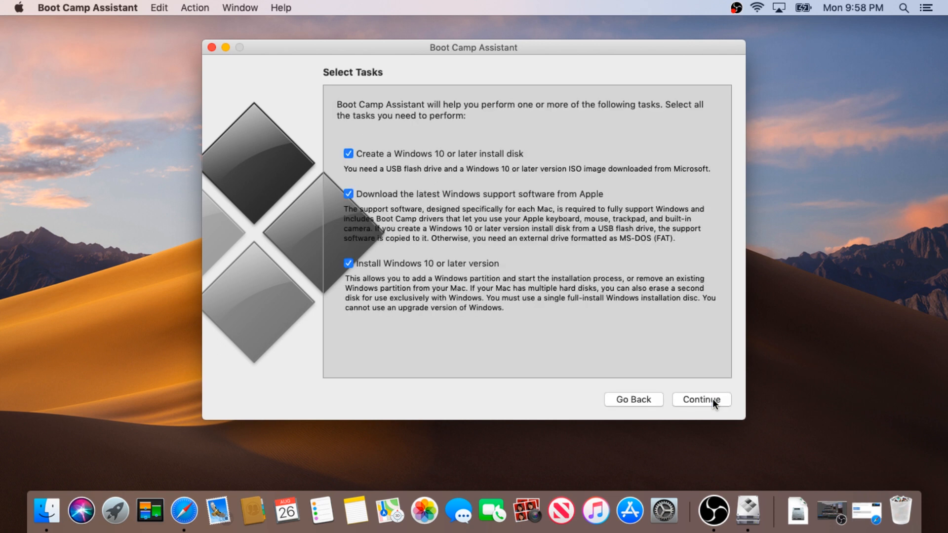
left_click(701, 399)
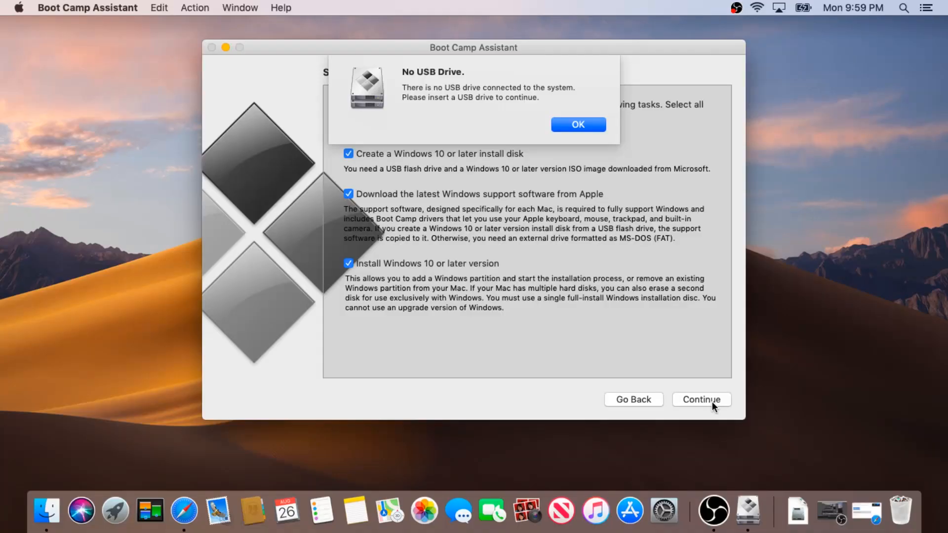
left_click(577, 124)
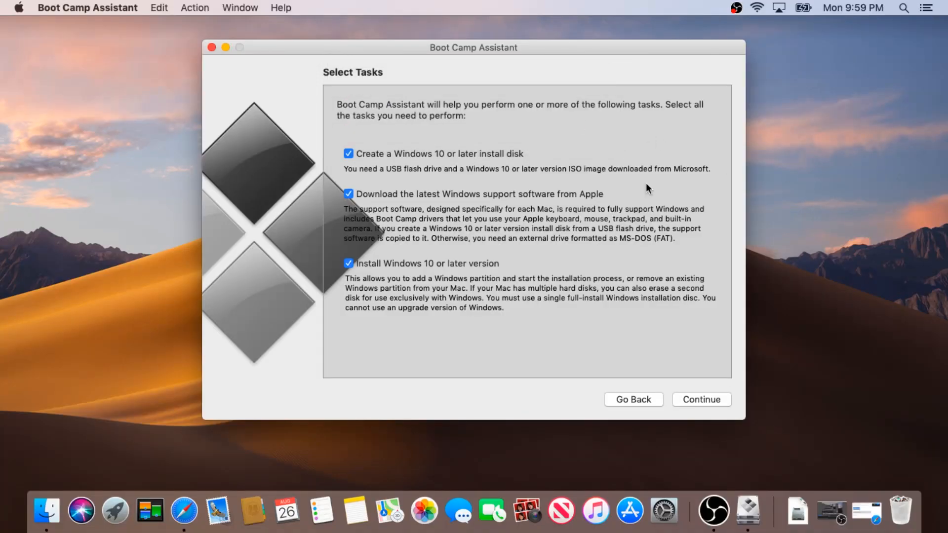
Step: Choose Win10_1903_V1_English_x64.iso from Downloads for the WinInstall drive and reach the erase warning
left_click(701, 399)
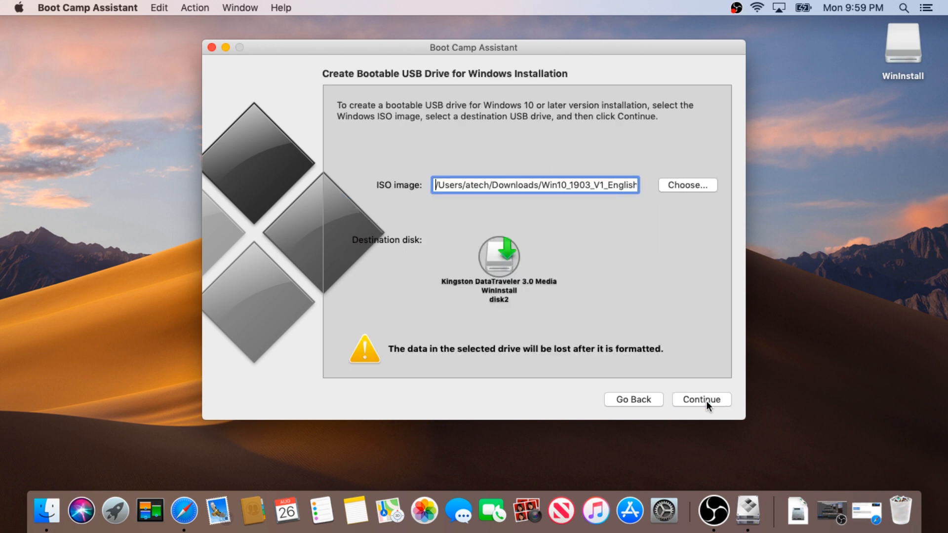
mouse_move(712, 385)
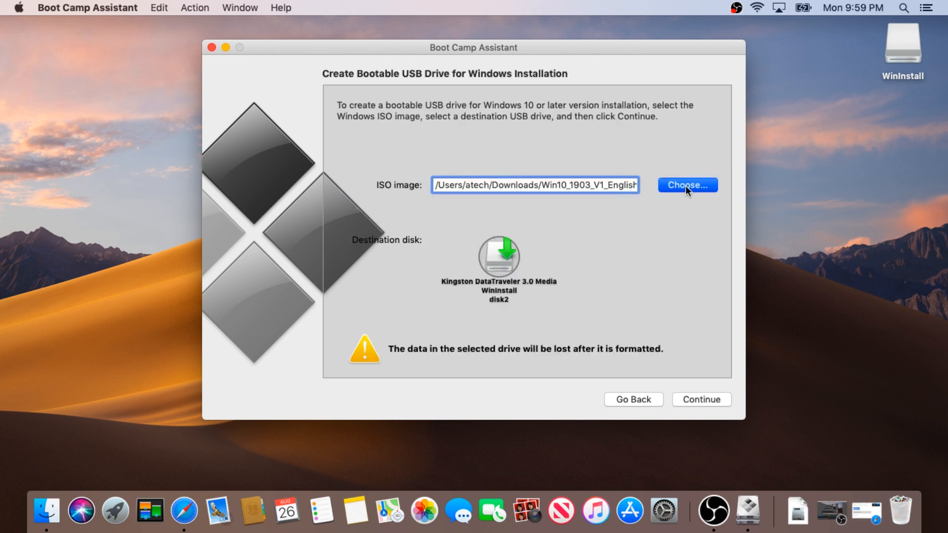
left_click(686, 185)
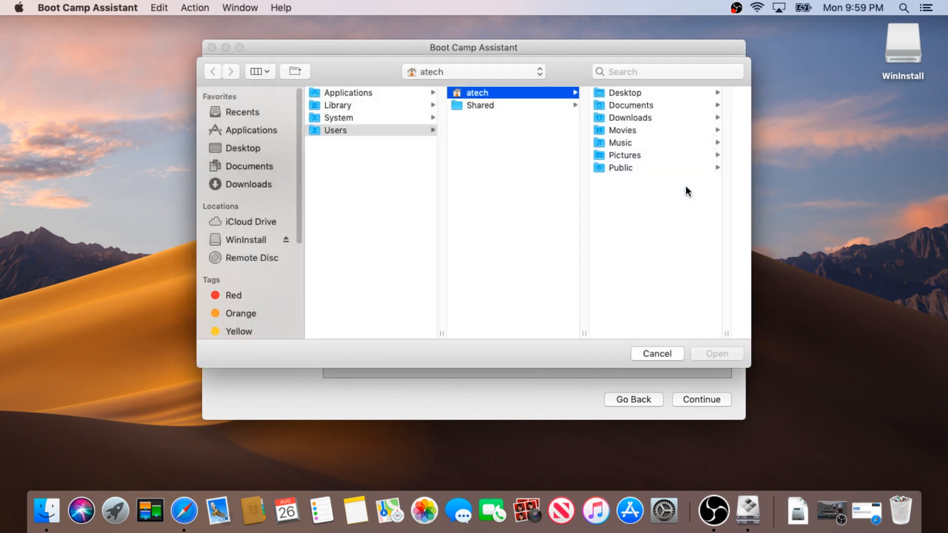
mouse_move(507, 228)
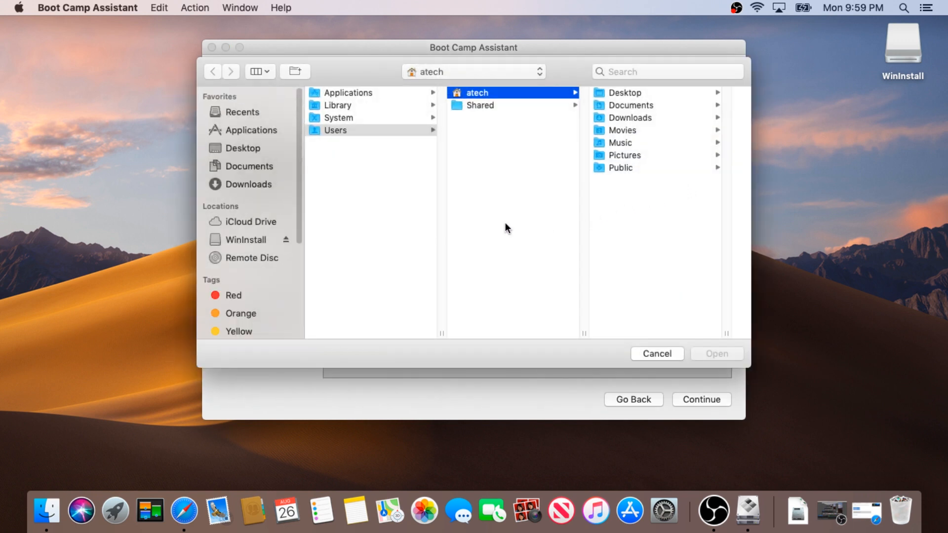
left_click(247, 185)
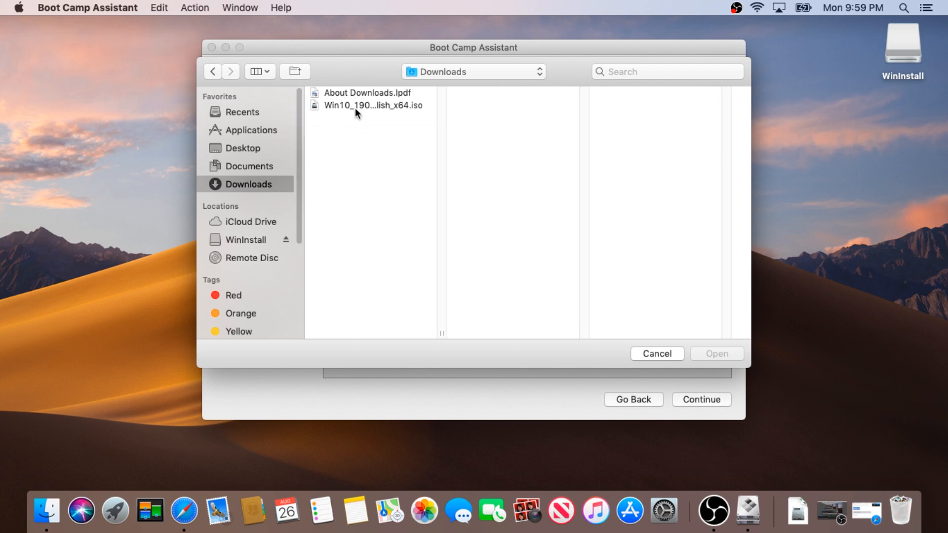
left_click(373, 105)
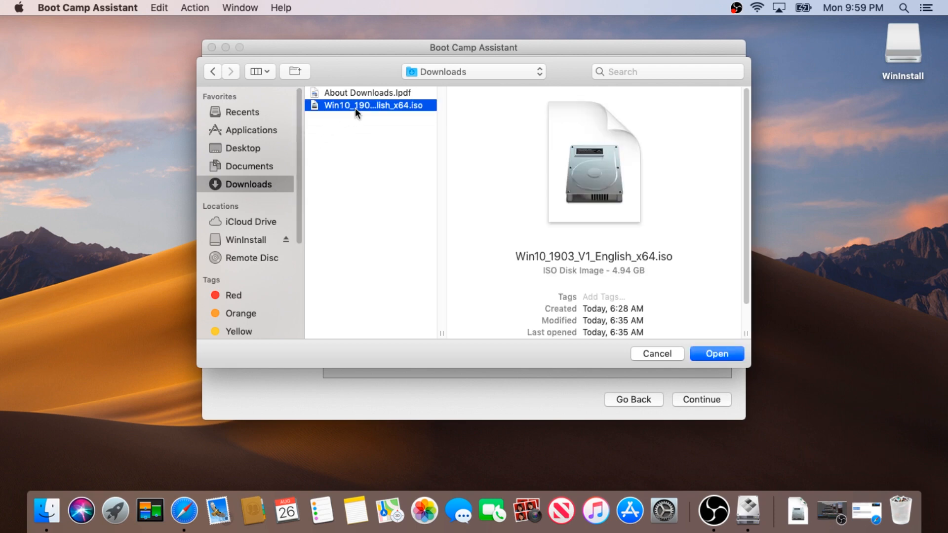
mouse_move(716, 354)
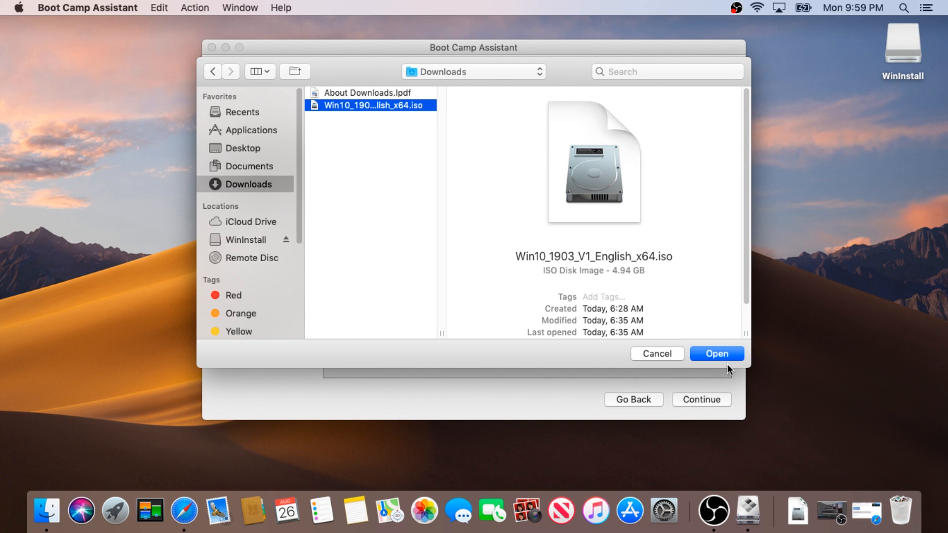
left_click(717, 354)
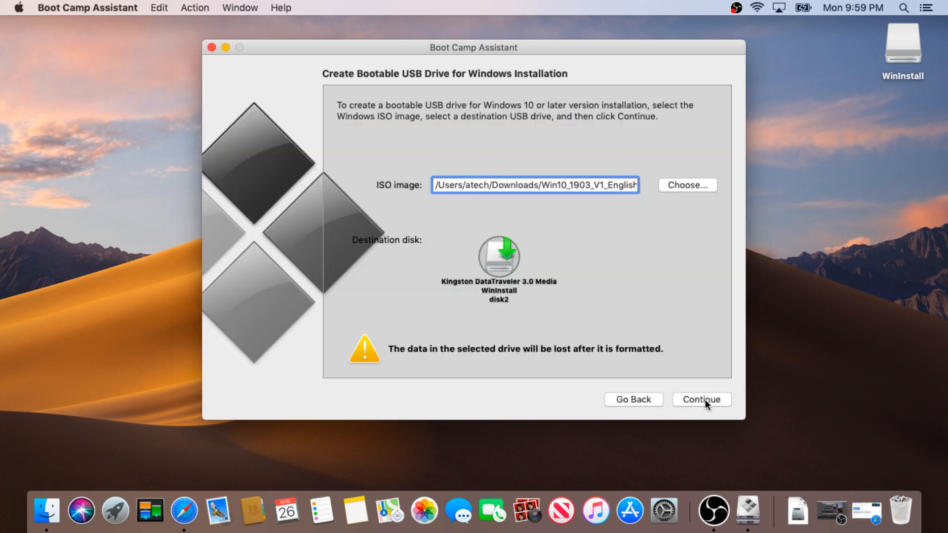
left_click(701, 399)
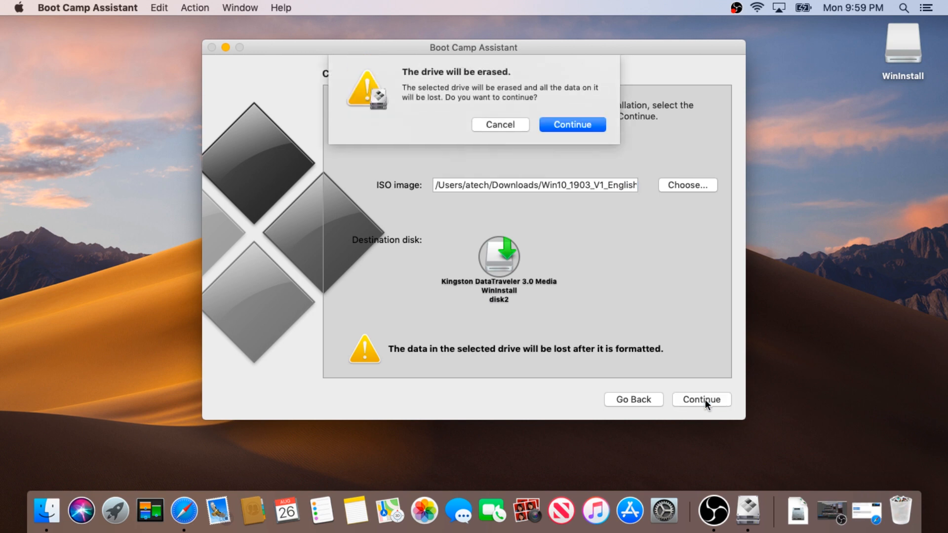
mouse_move(698, 393)
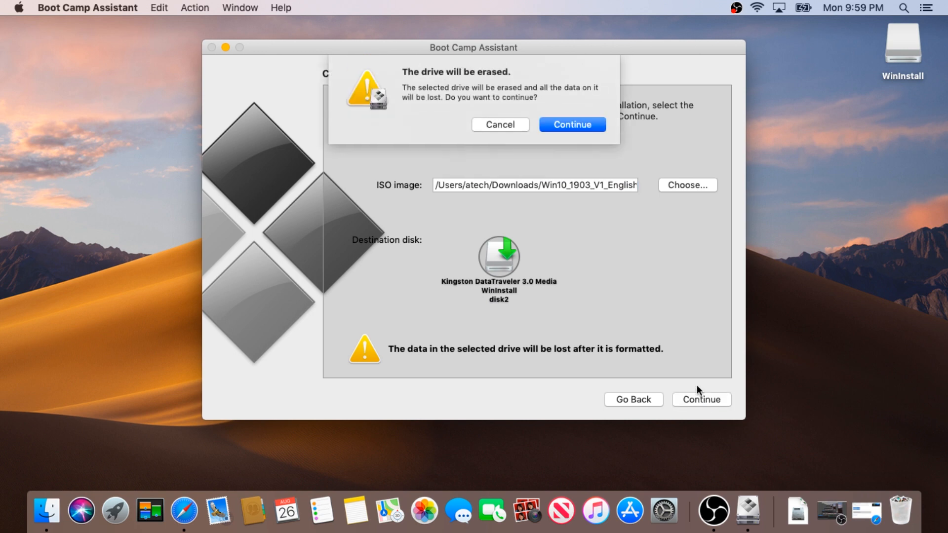
mouse_move(571, 124)
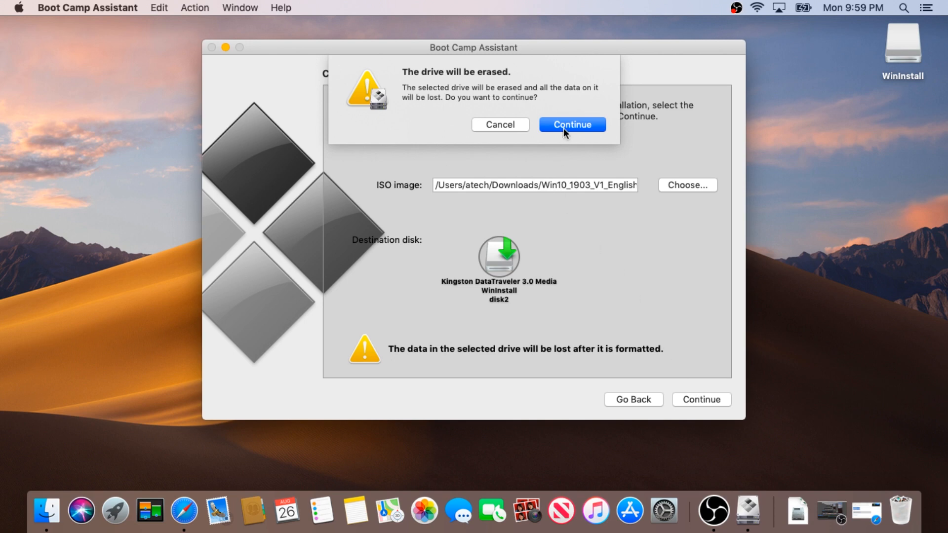
Step: Confirm erasing the WinInstall drive and authorize Boot Camp to build the USB installer
left_click(571, 124)
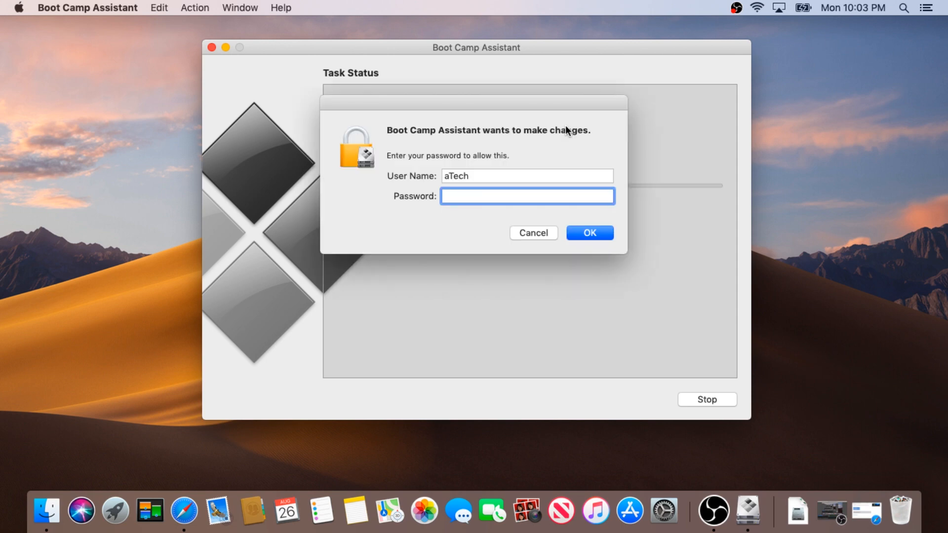
left_click(588, 233)
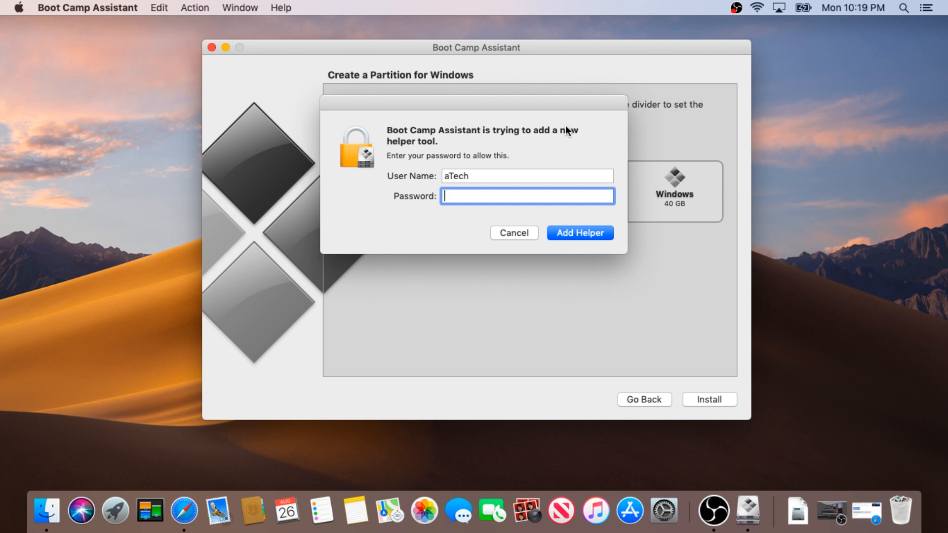
Step: Authorize the helper tool with the password, then resize partitions to 50 GB Windows, 200 GB macOS
type("password")
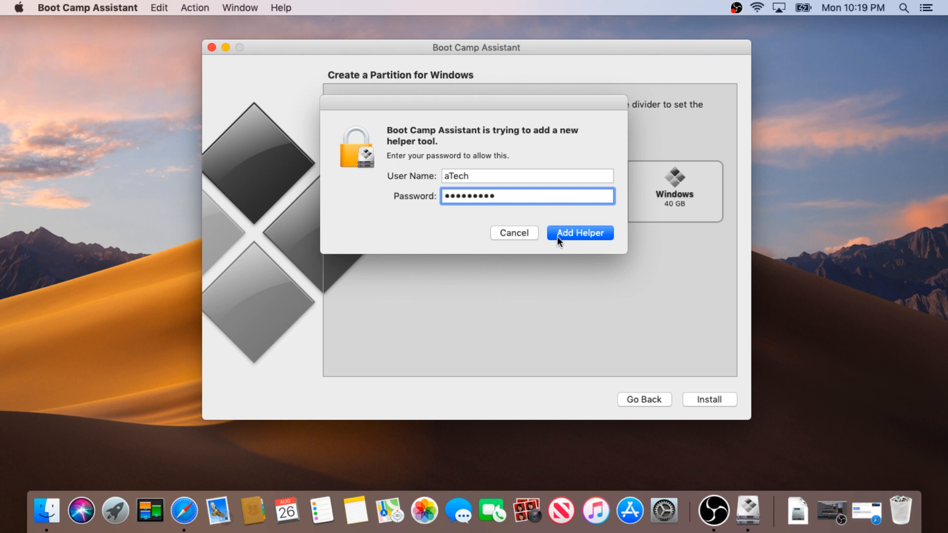
left_click(578, 232)
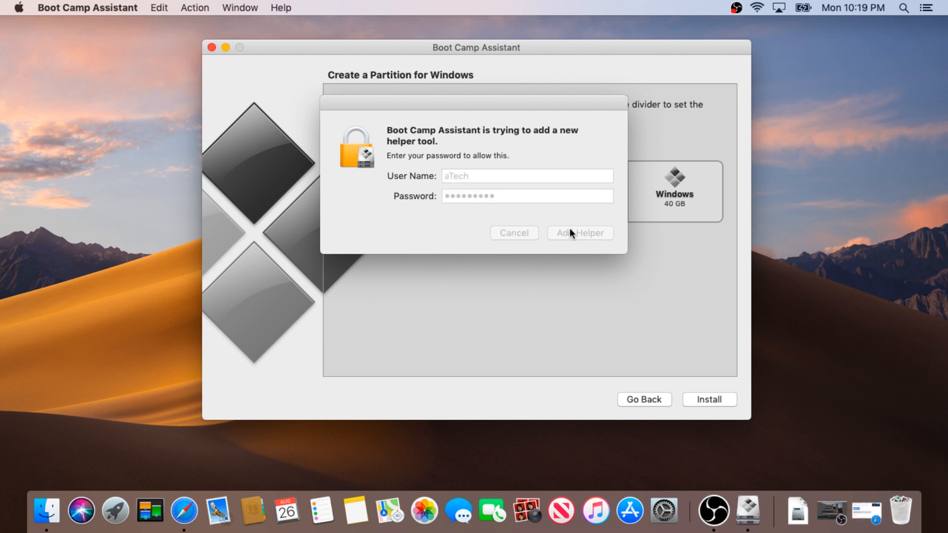
left_click(579, 233)
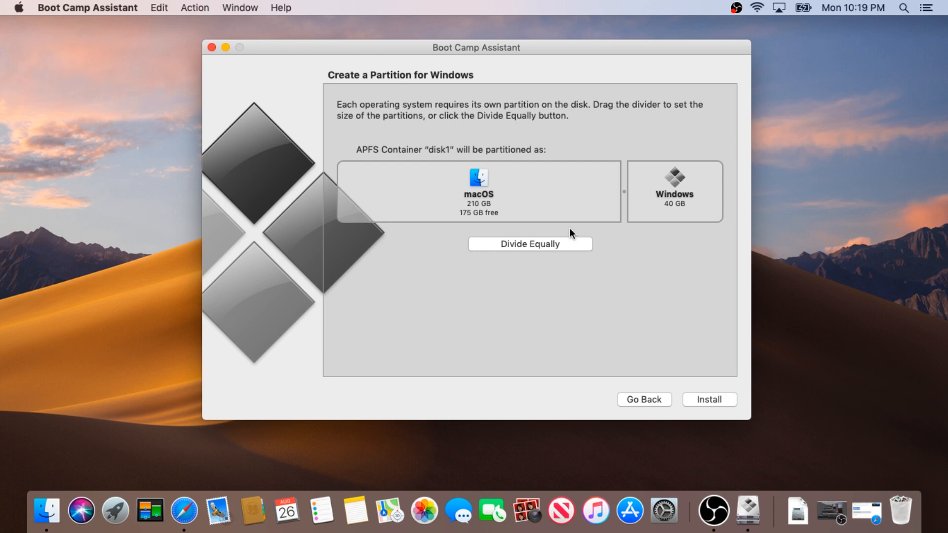
mouse_move(609, 202)
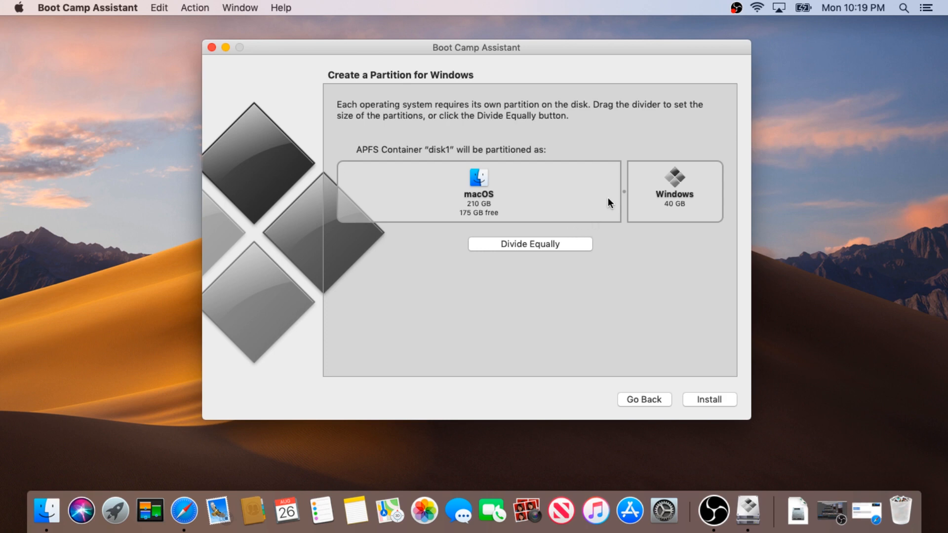
left_click_drag(624, 192, 617, 192)
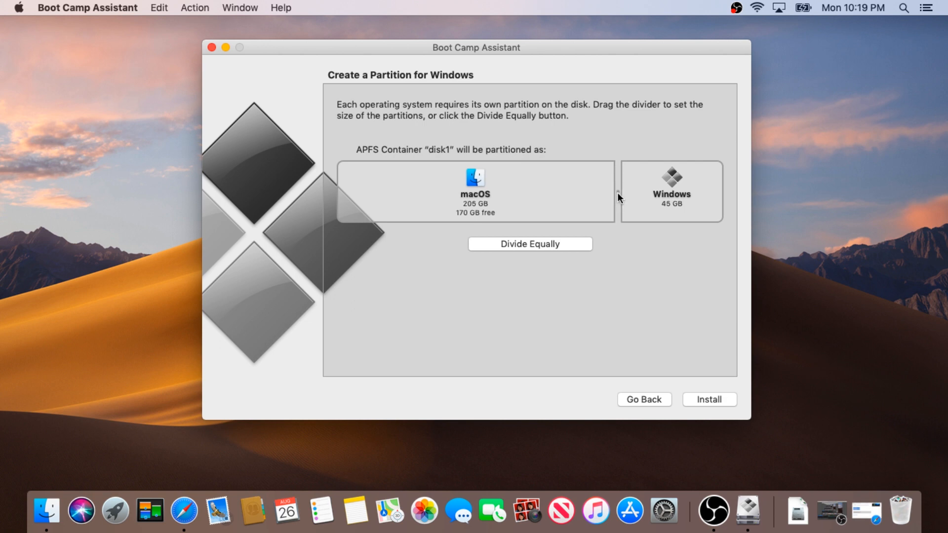
left_click_drag(618, 197, 611, 199)
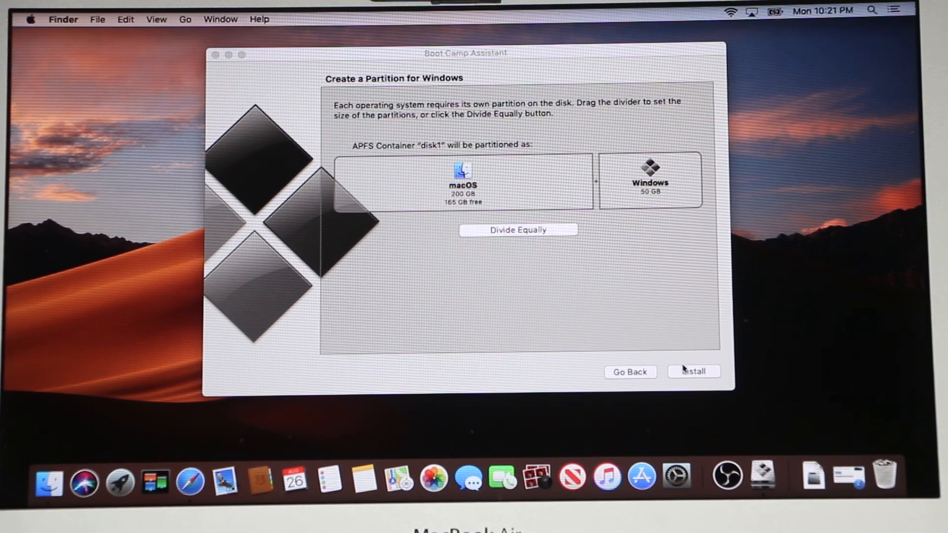
Step: Begin installing so Boot Camp creates the 50 GB Windows partition and restarts to the startup picker
left_click(693, 371)
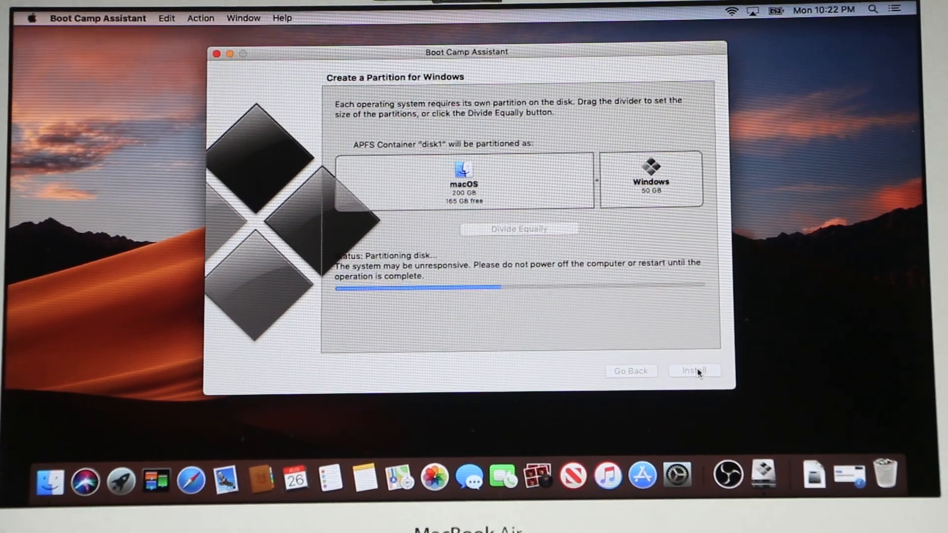
left_click(694, 371)
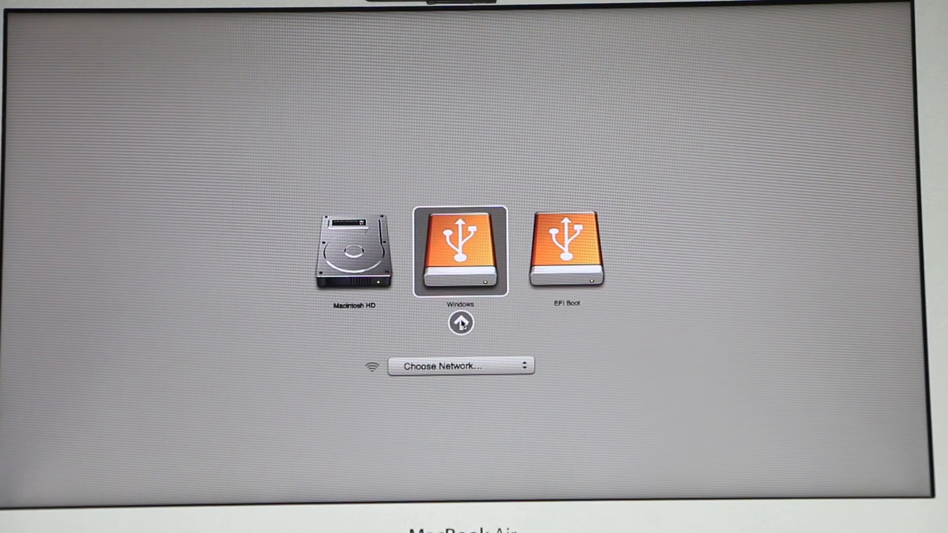
Step: Boot from the Windows USB drive in Startup Manager to reach Windows Setup
left_click(460, 251)
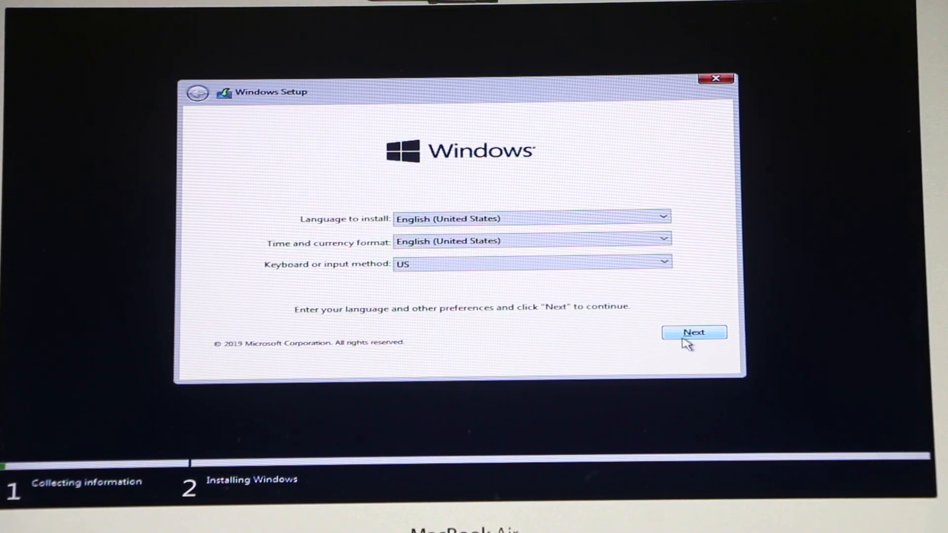
Step: Keep US English settings, skip the product key, and choose Windows 10 Pro
left_click(693, 333)
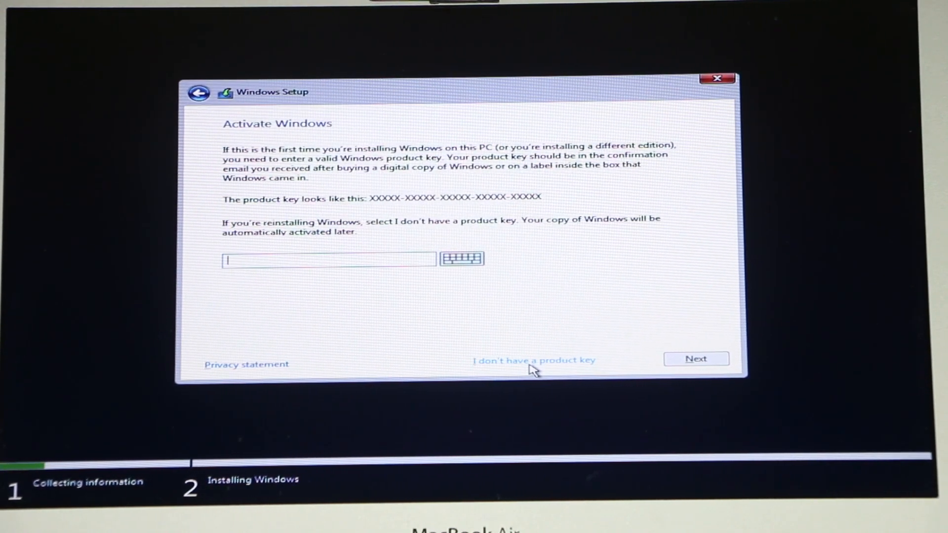
left_click(534, 360)
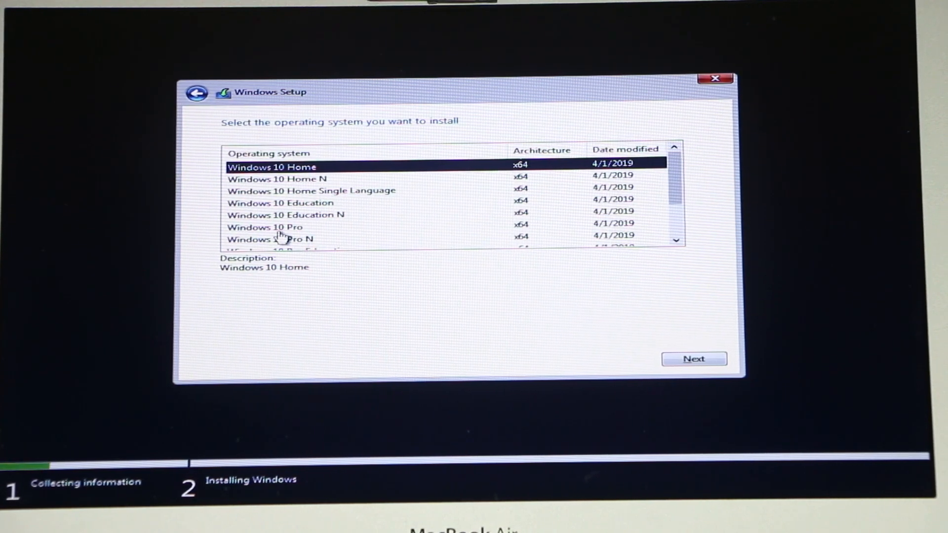
left_click(264, 227)
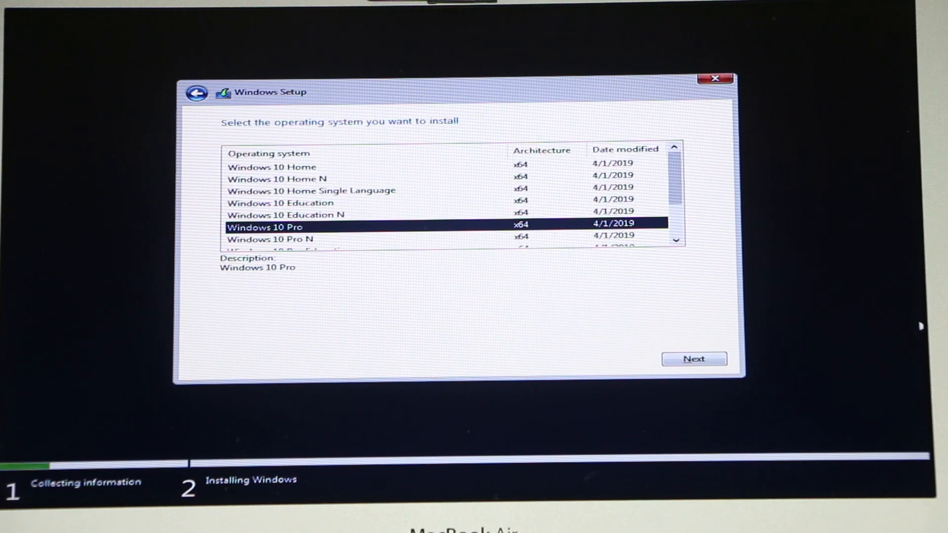
left_click(694, 359)
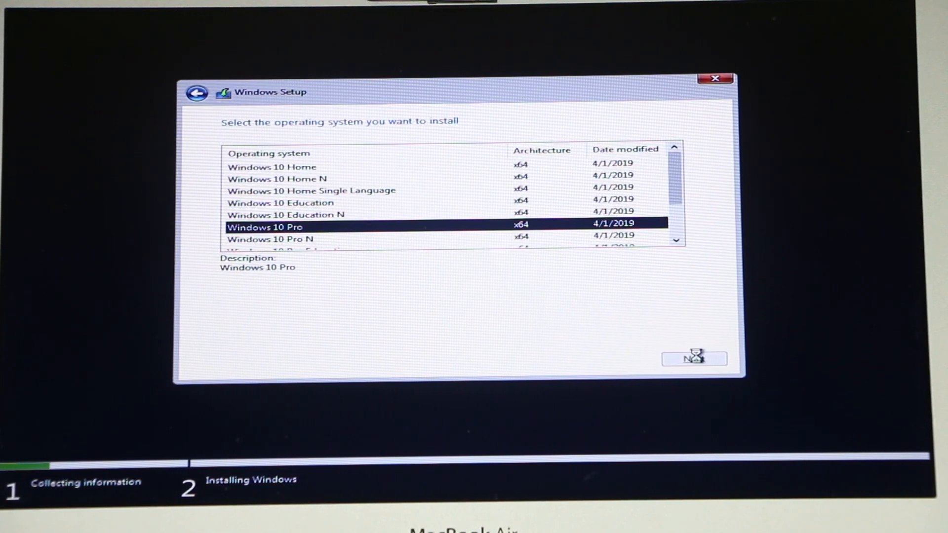
Step: Accept the license terms and install Windows on the BOOTCAMP partition
left_click(694, 358)
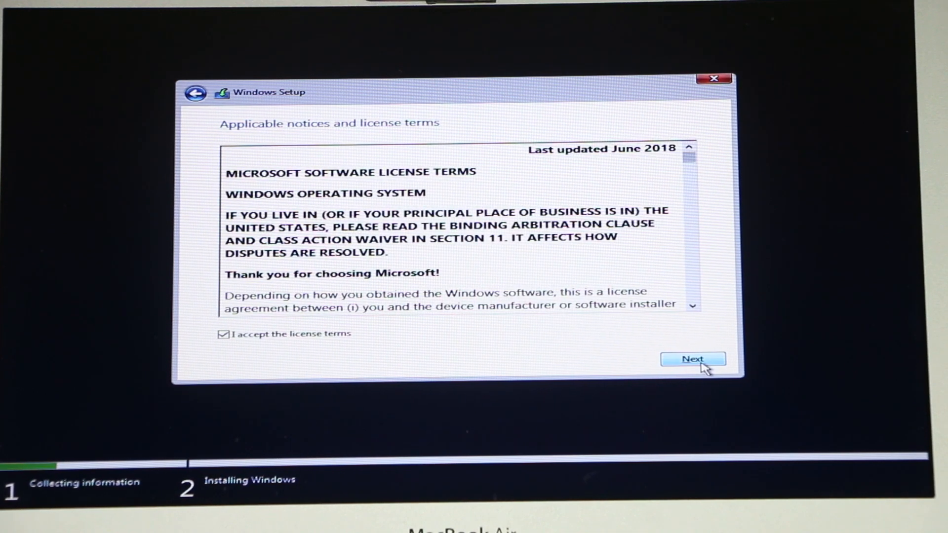
left_click(692, 359)
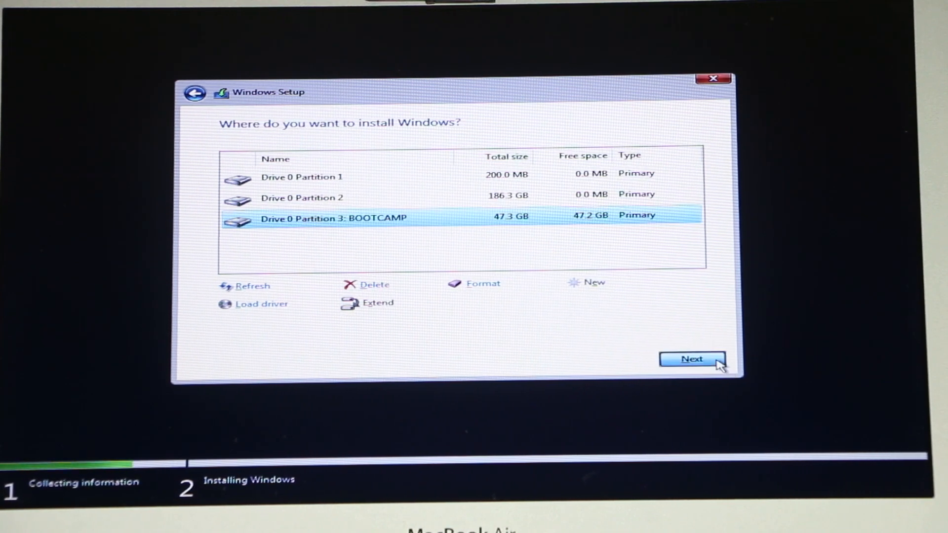
left_click(692, 359)
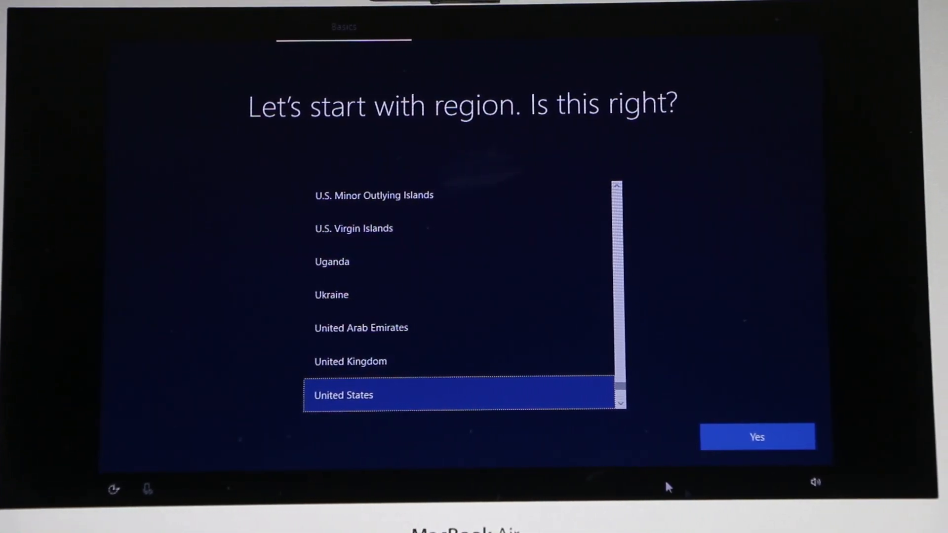
Step: Confirm United States region and US keyboard, skipping a second layout and internet connection
left_click(756, 436)
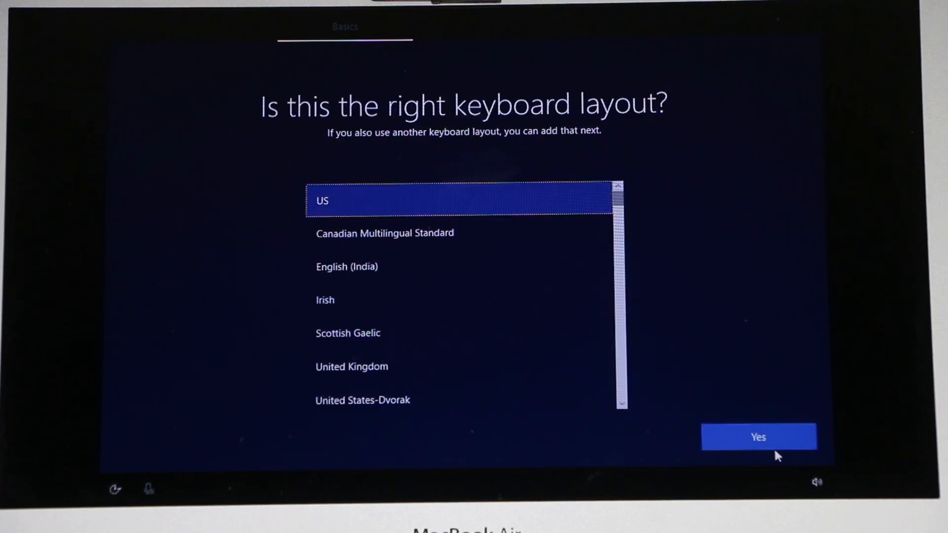
left_click(758, 436)
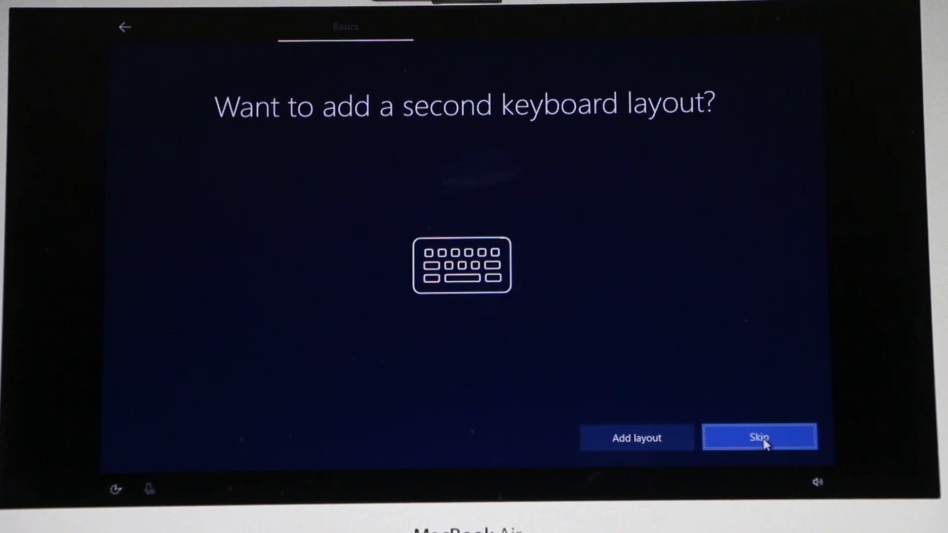
left_click(760, 438)
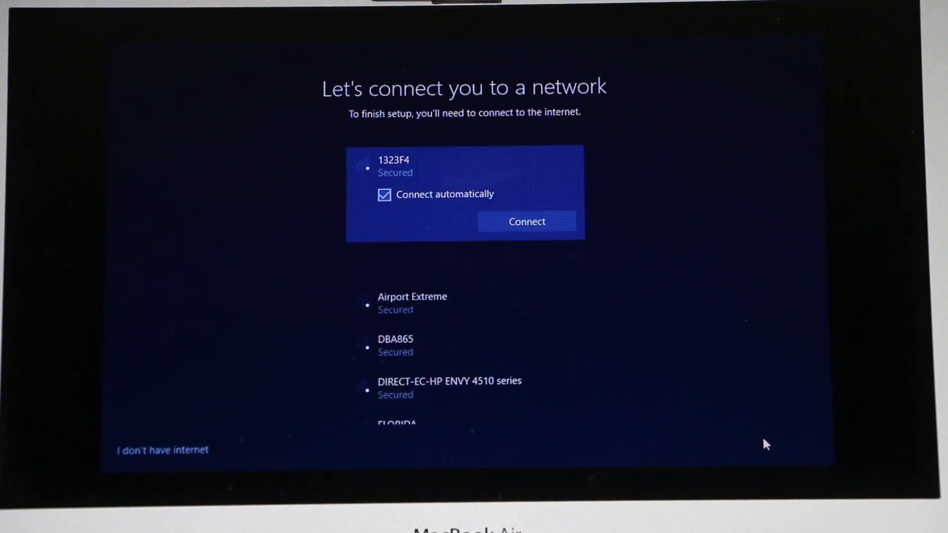
left_click(527, 221)
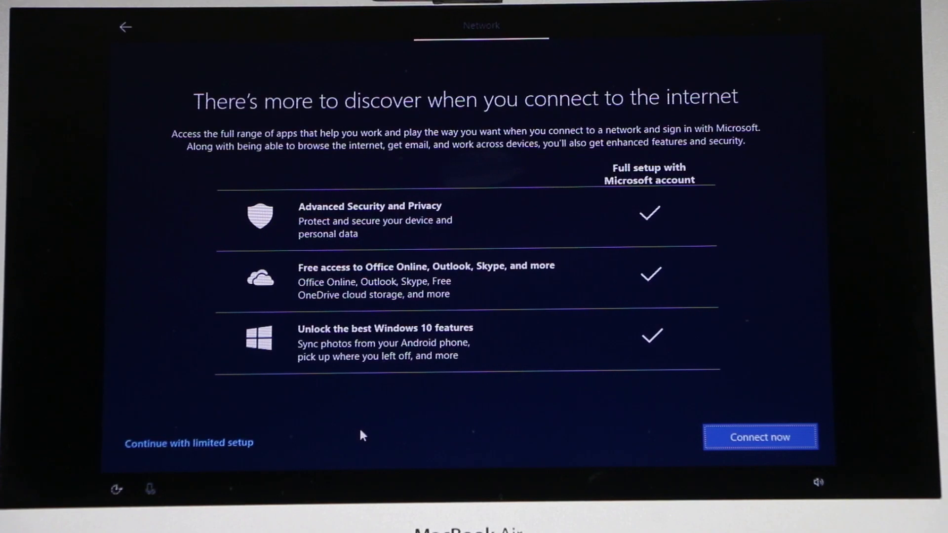
mouse_move(102, 459)
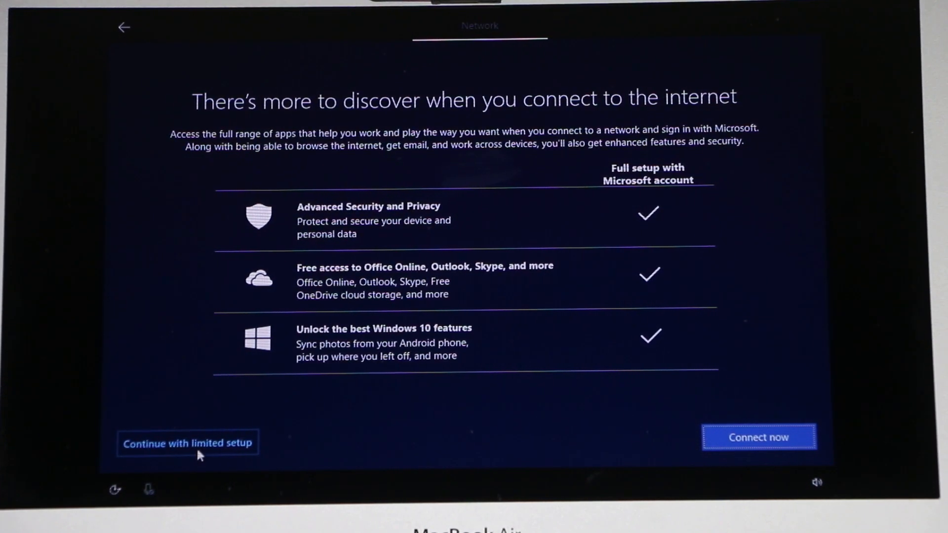
left_click(187, 443)
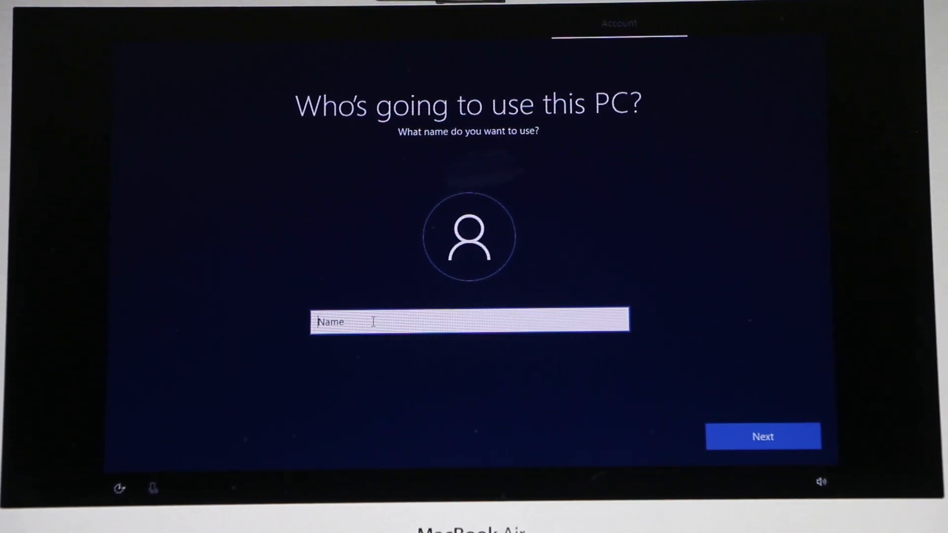
Step: Create a local account named 'user' with no password
type("u")
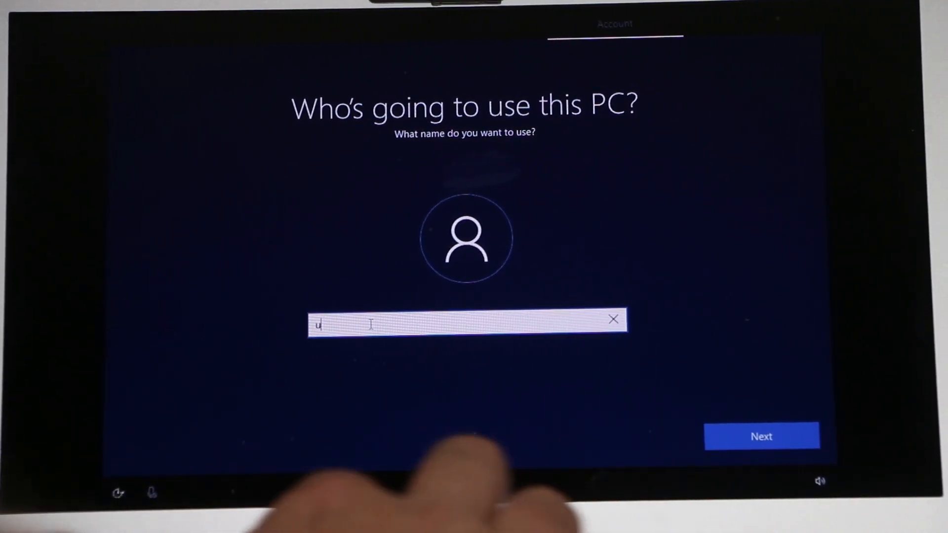
type("ser")
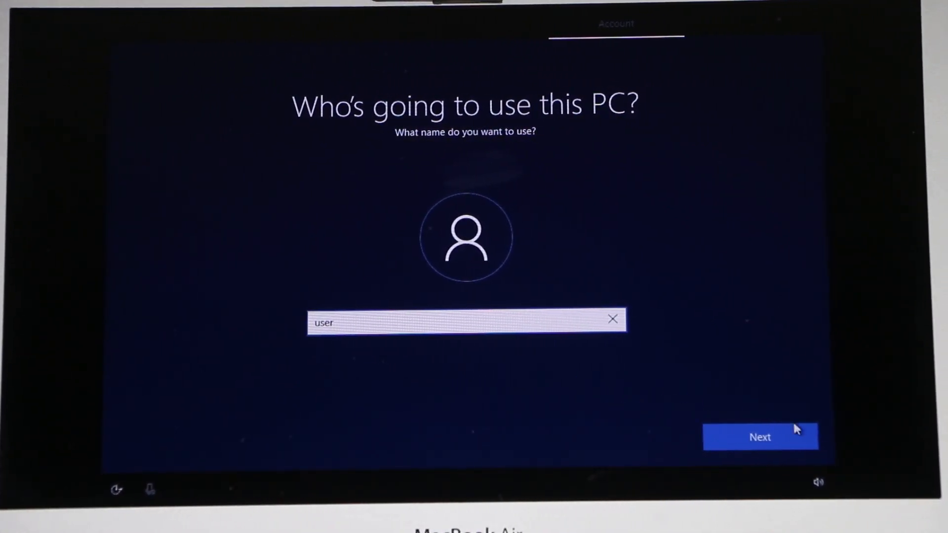
left_click(760, 436)
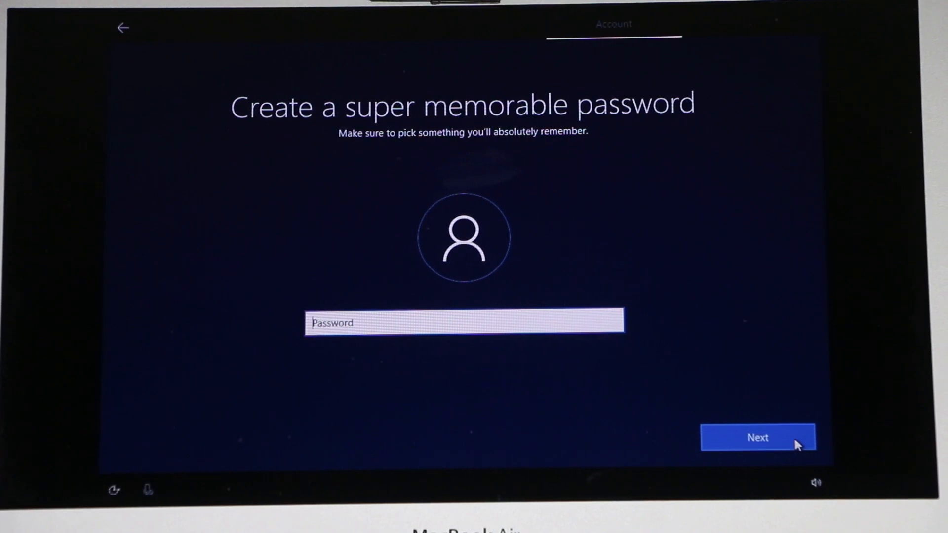
left_click(757, 437)
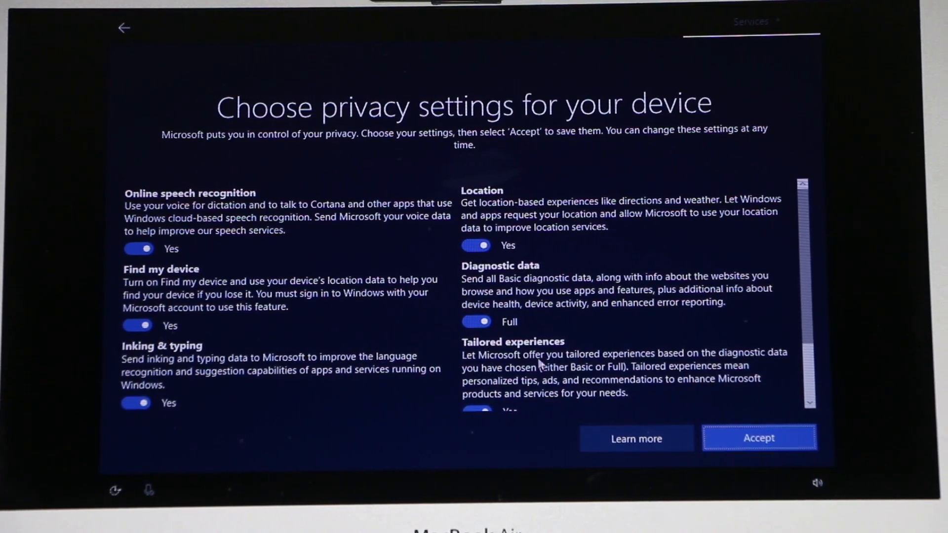
Step: Switch off the data-sharing and Advertising ID privacy options and accept them
left_click(138, 249)
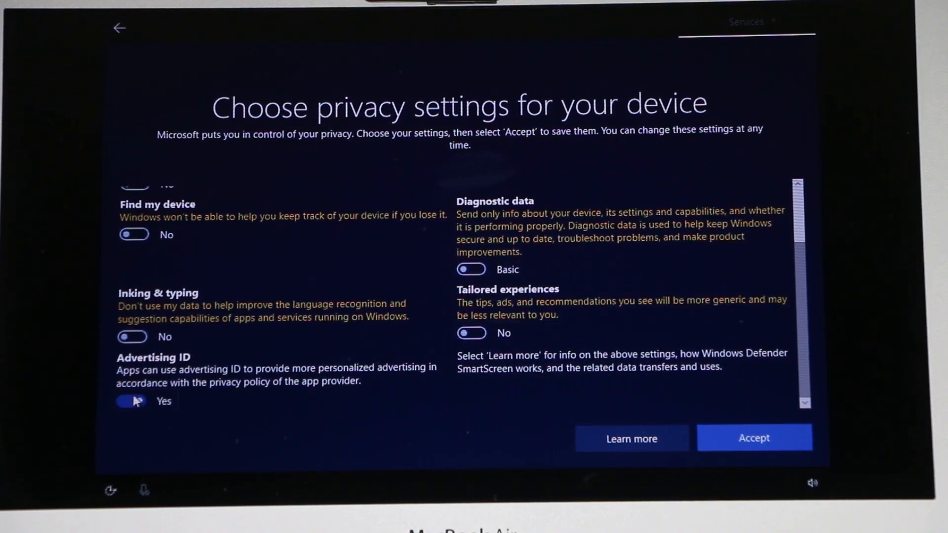
left_click(130, 401)
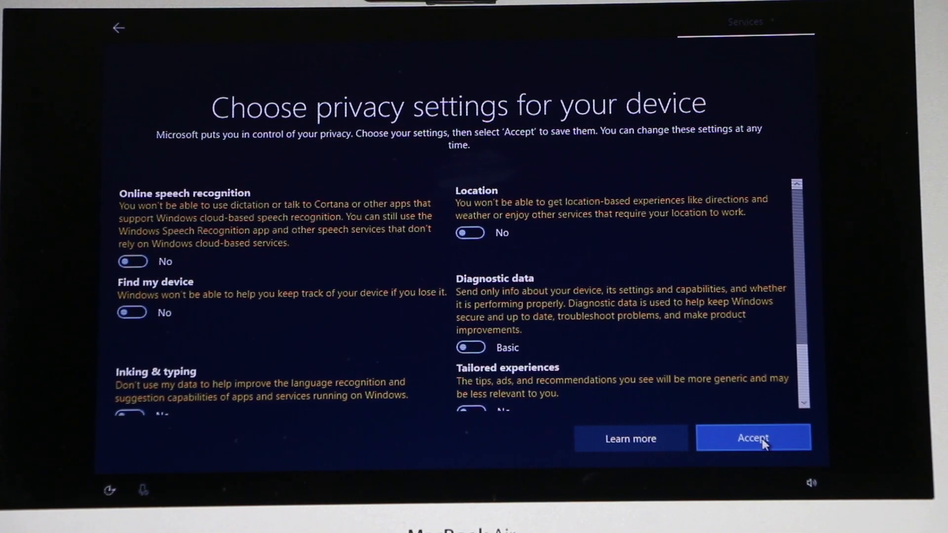
left_click(752, 438)
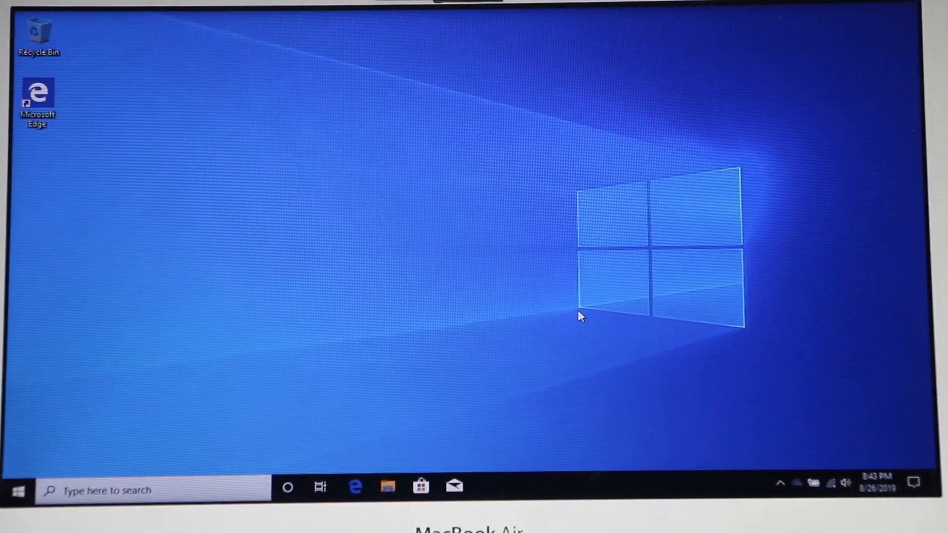
mouse_move(475, 278)
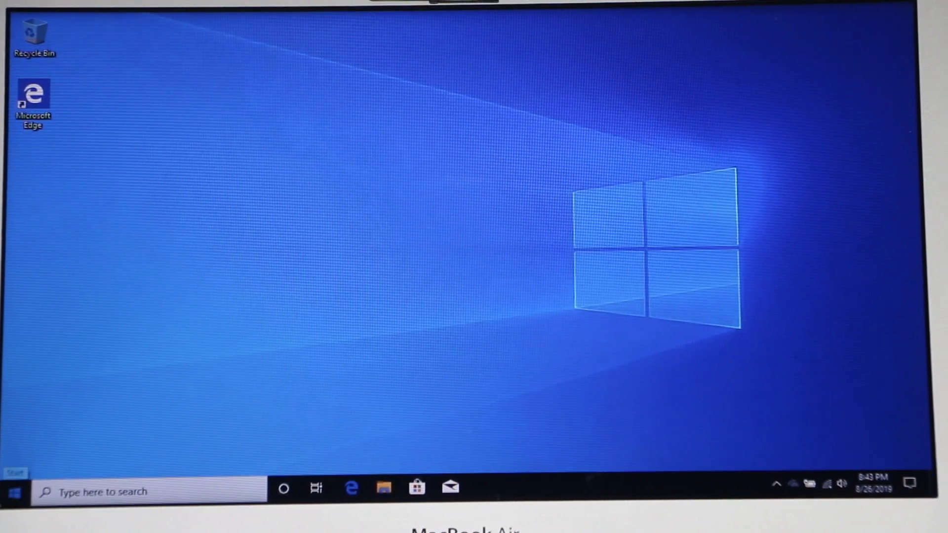
Step: Check for Windows updates under Update & Security, confirming none are available
left_click(13, 493)
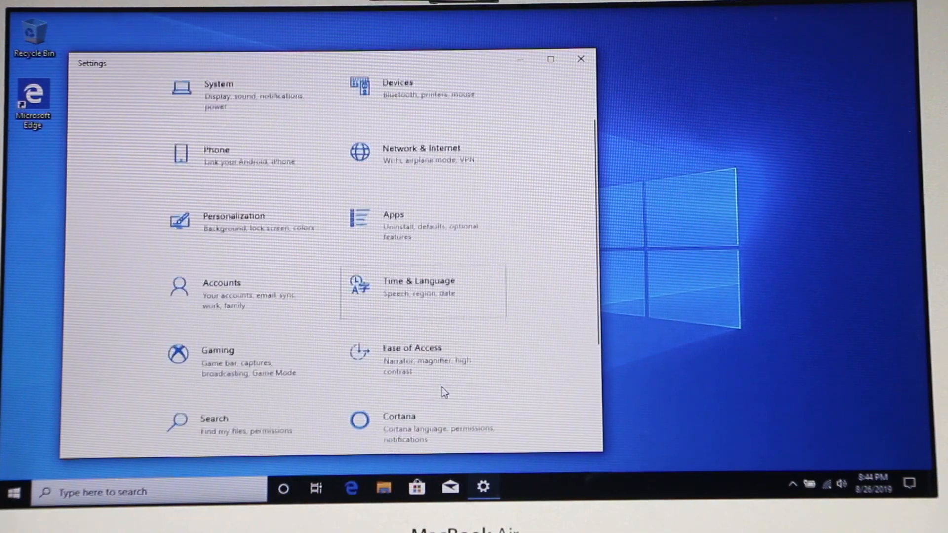
scroll("down", 3)
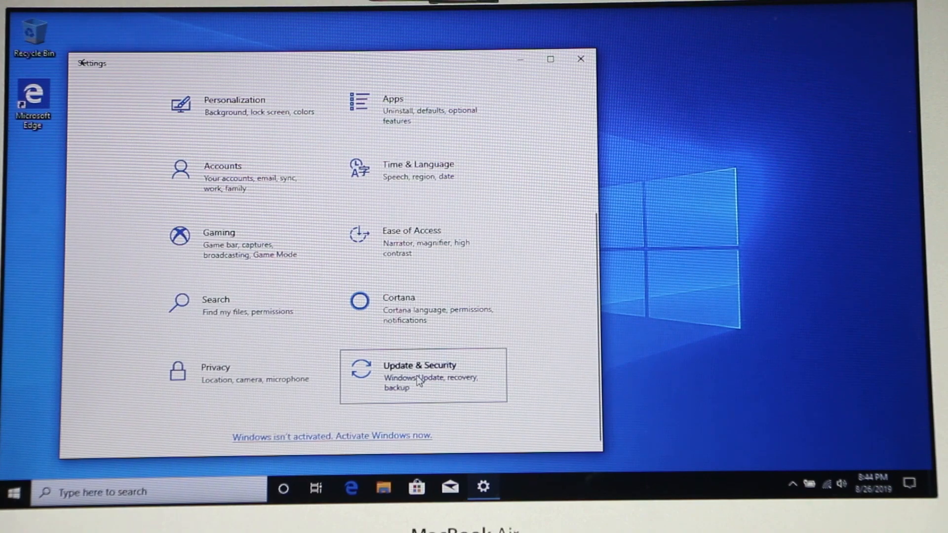
left_click(419, 375)
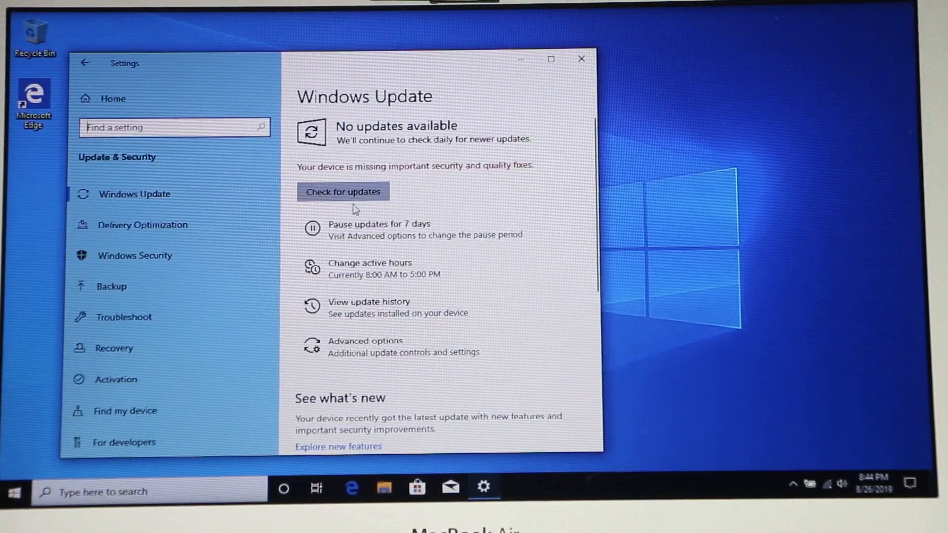
left_click(342, 191)
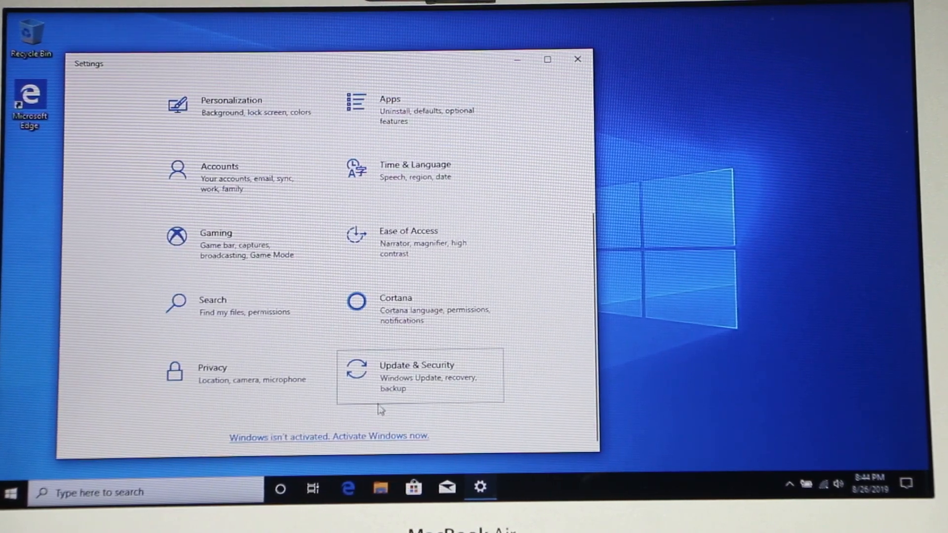
mouse_move(321, 450)
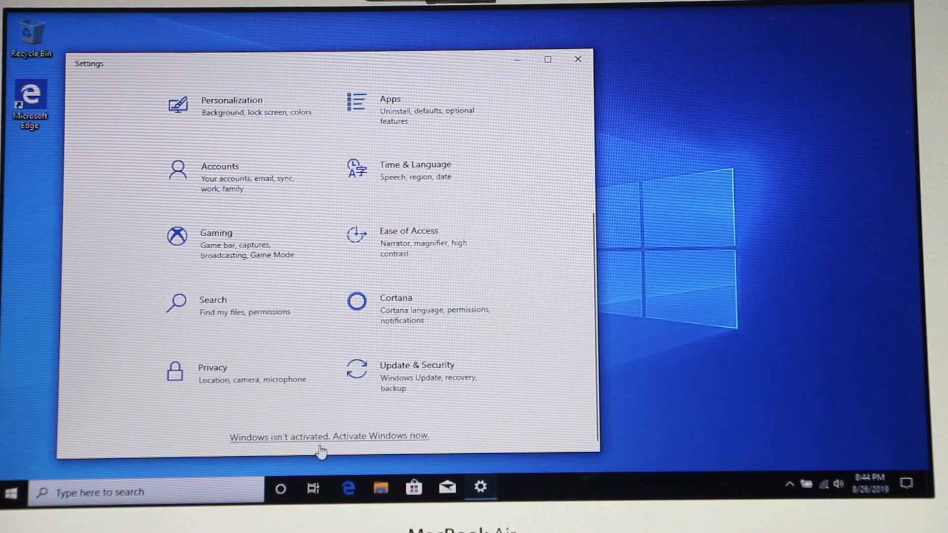
Step: View the not-activated status and cancel the product key prompt without entering a key
left_click(380, 436)
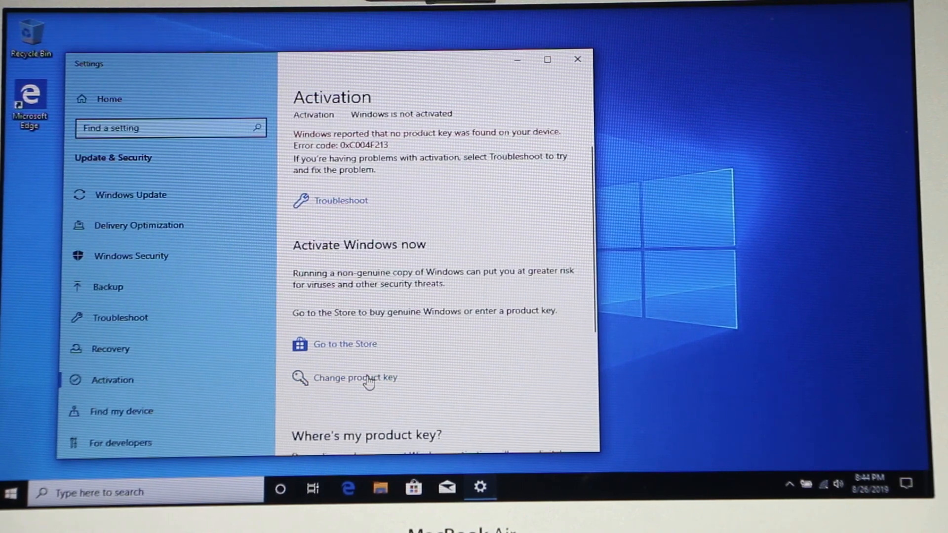
left_click(356, 378)
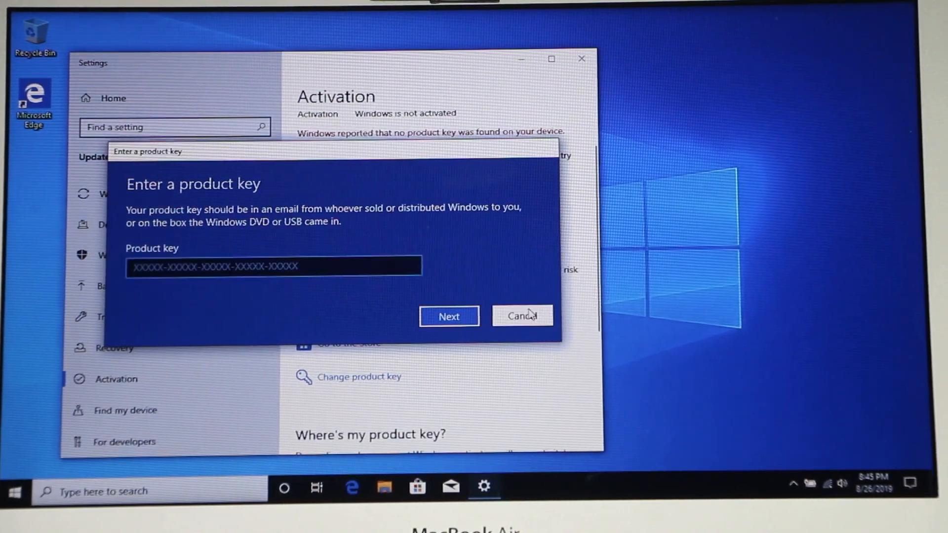
left_click(522, 316)
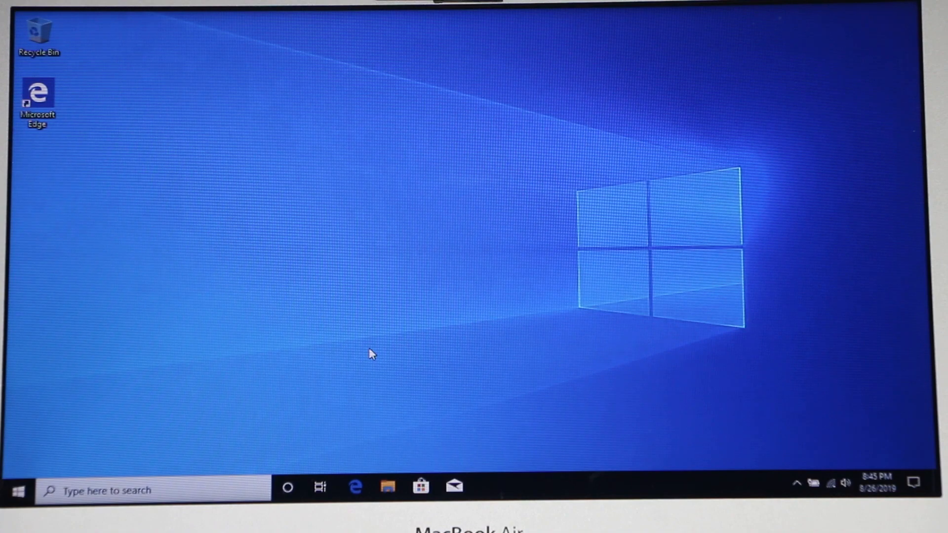
mouse_move(343, 319)
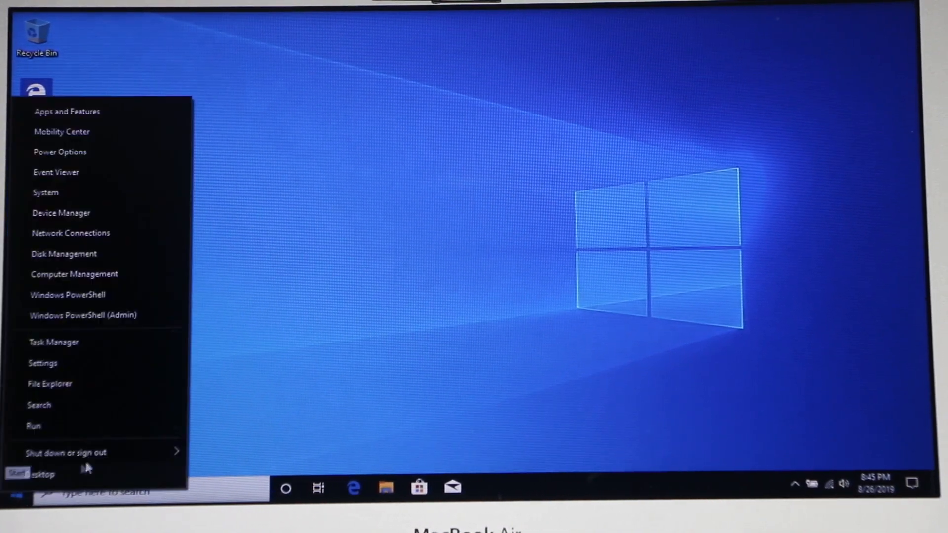
Step: Restart Windows and pick Macintosh HD in Startup Manager to reach the macOS login screen
left_click(65, 452)
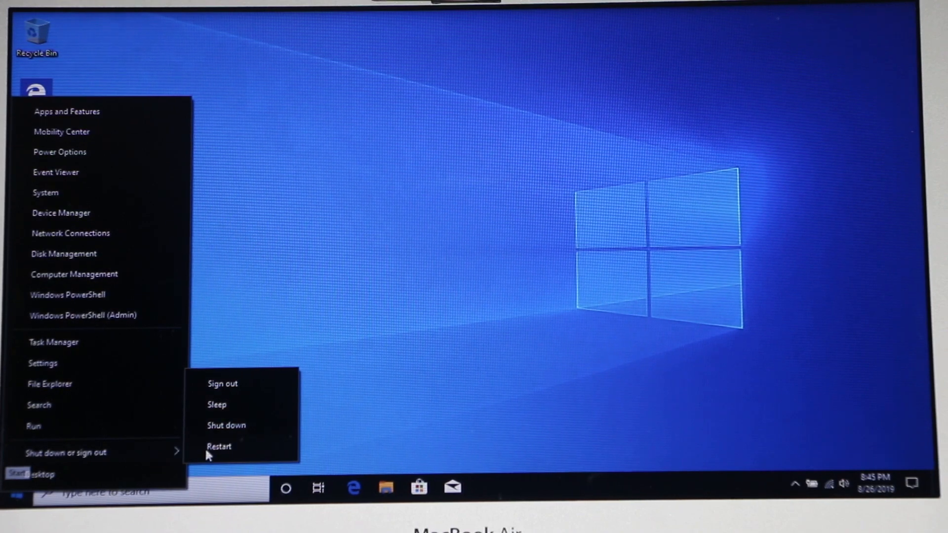
left_click(219, 447)
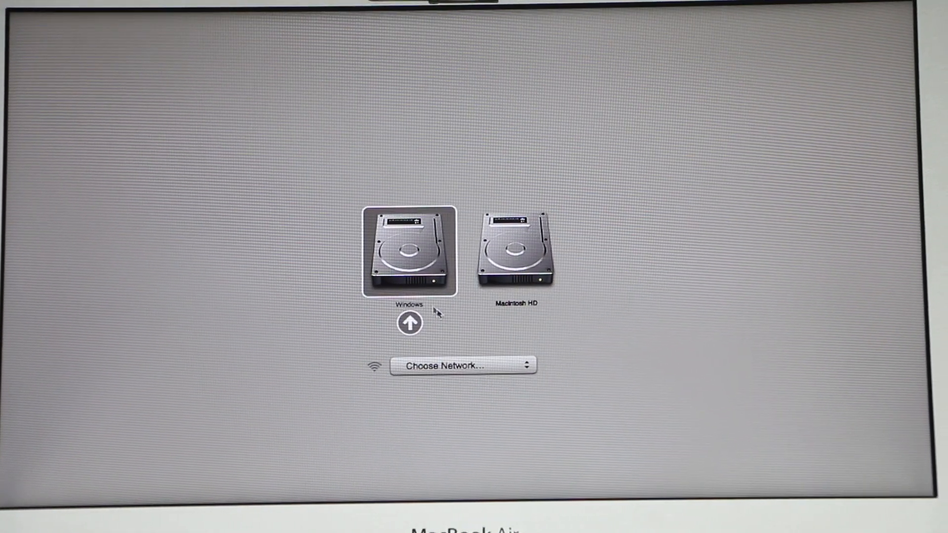
left_click(515, 252)
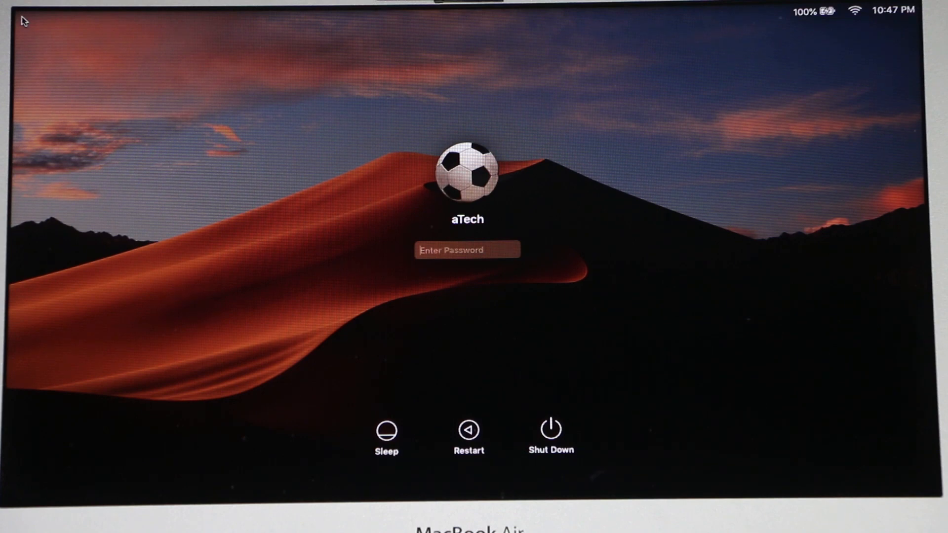
left_click(466, 250)
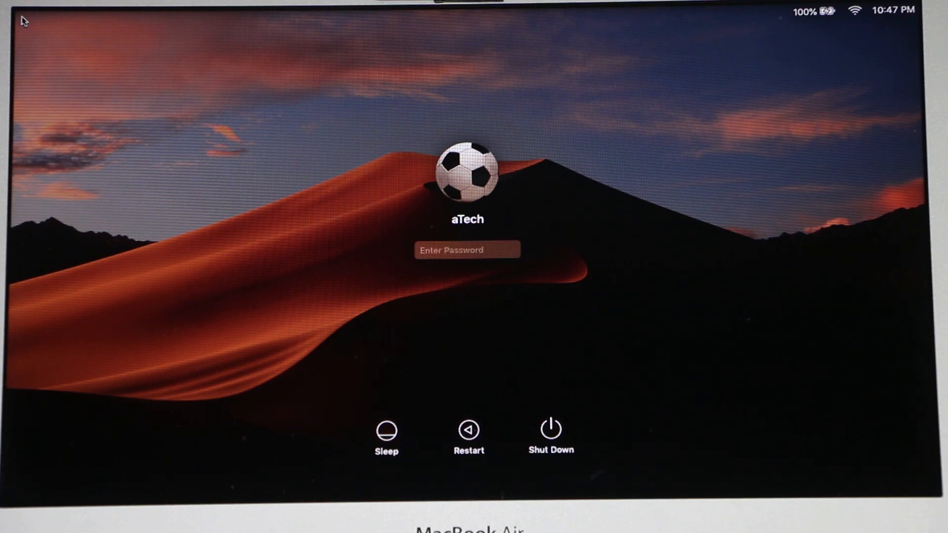